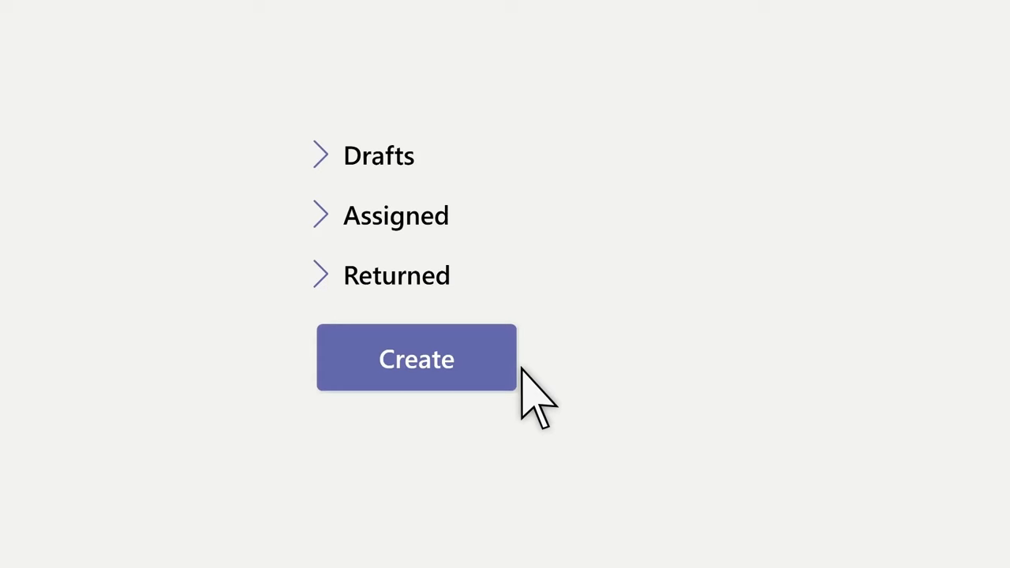
Preview the student's Geography recording and review Reading Progress insights: average words per minute and accuracy rate.
left_click(417, 357)
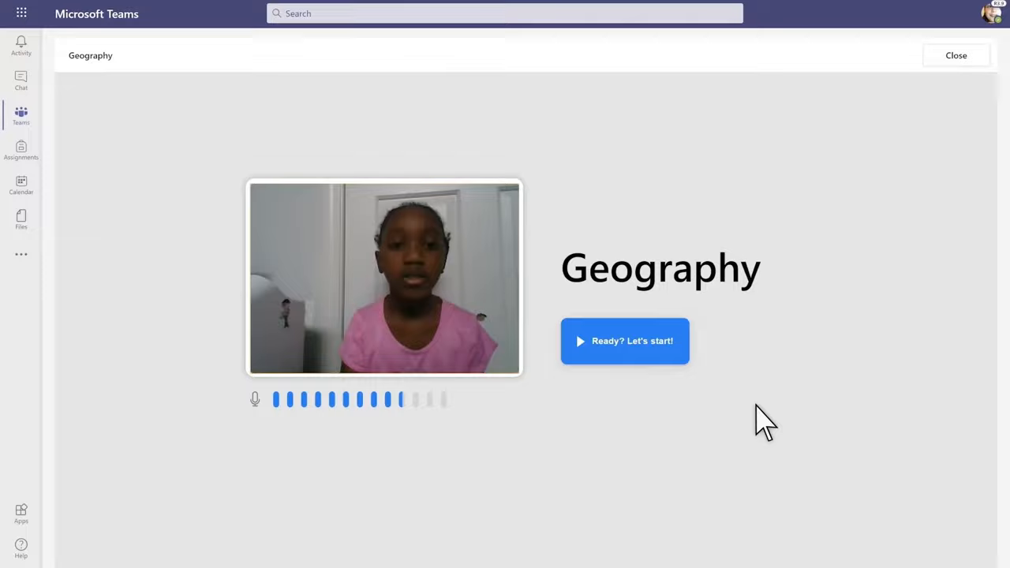
left_click(625, 341)
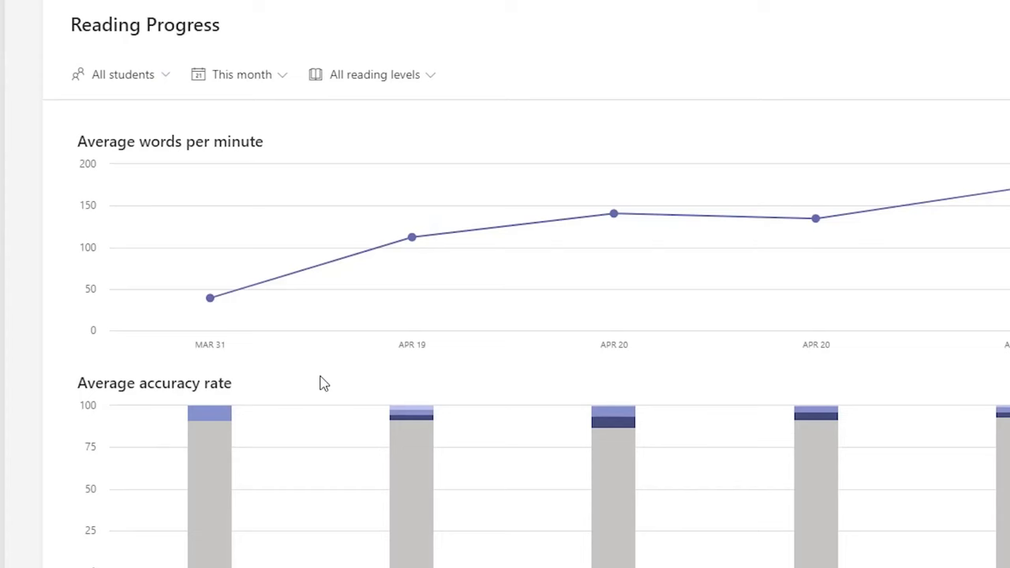
left_click(123, 75)
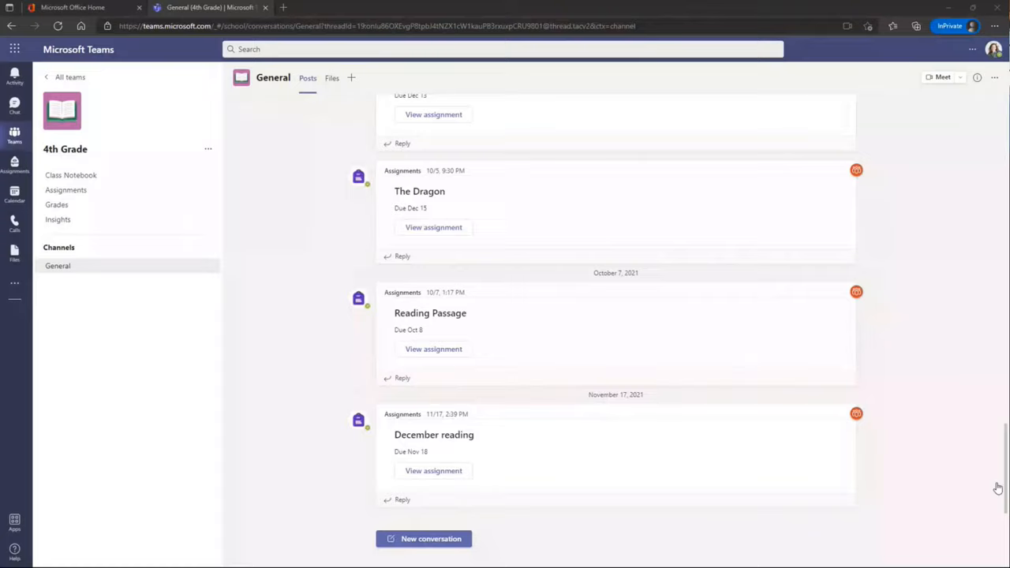
mouse_move(142, 322)
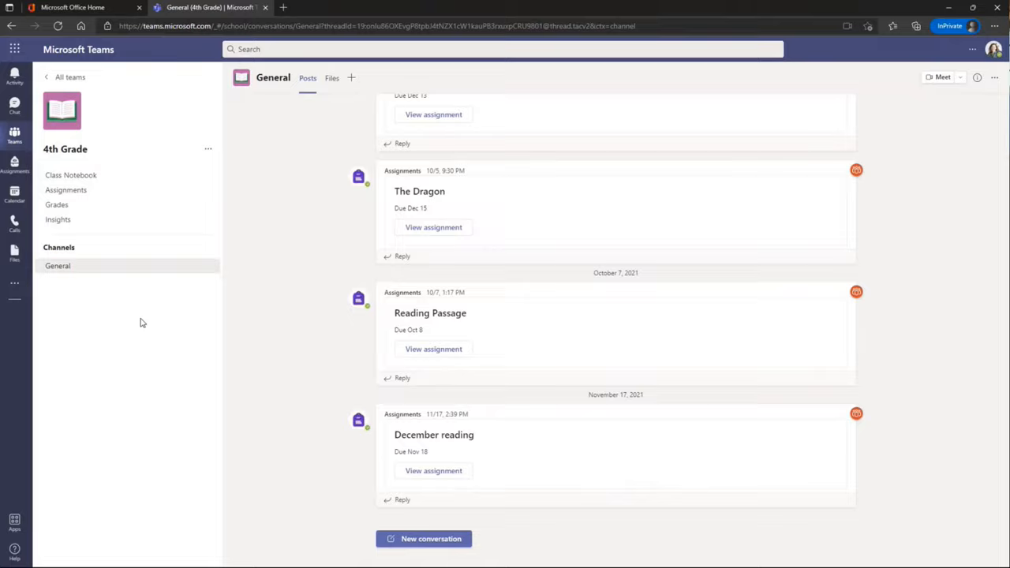
mouse_move(124, 205)
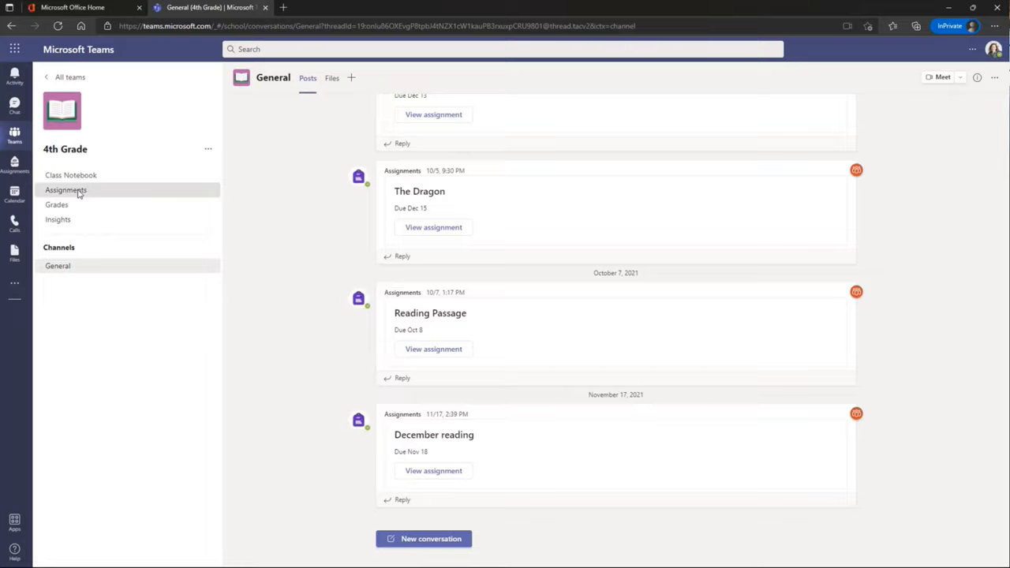
Show the 4th Grade team's Assignments list with due dates and turned-in counts.
left_click(66, 190)
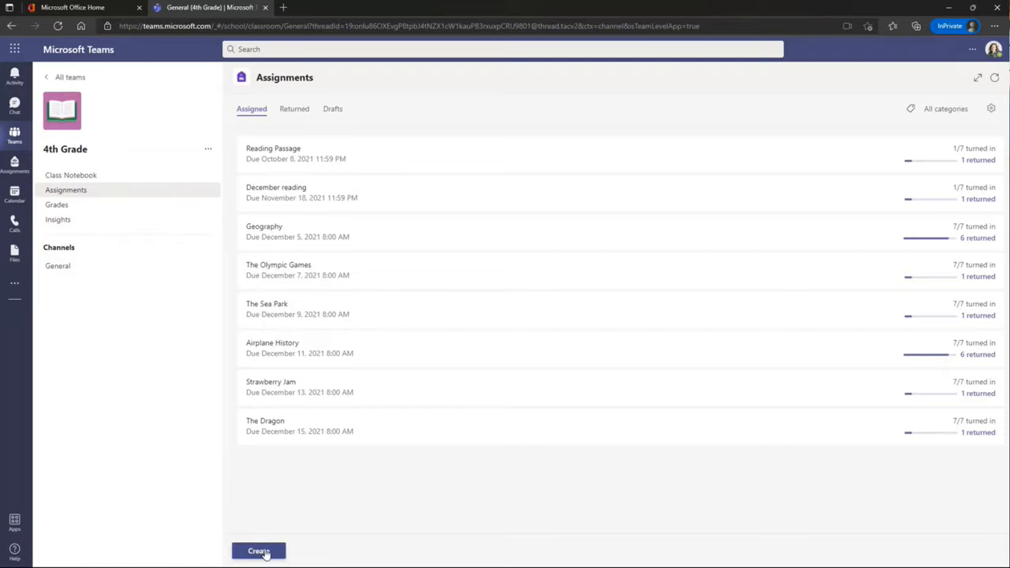
Create The Dragon assignment with instructions 'Read the attached passage' and add a Reading Progress attachment.
left_click(259, 551)
type("Please re")
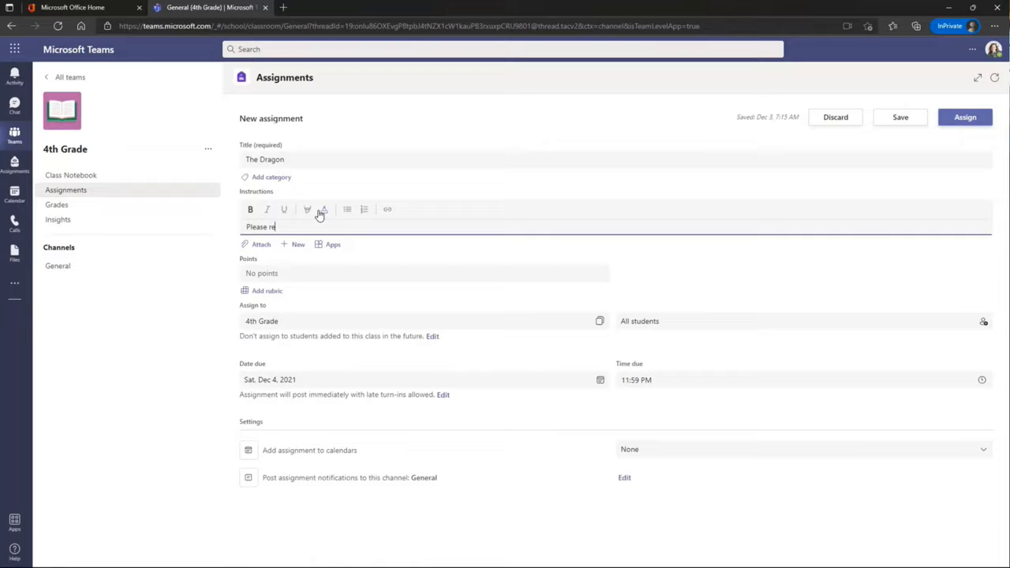
type("ad the attached passage")
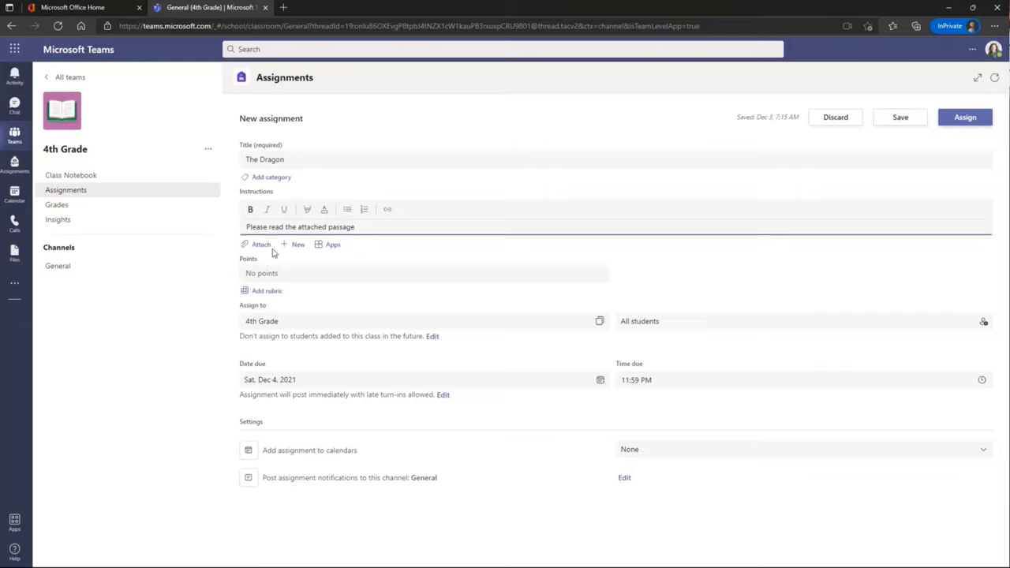
left_click(261, 243)
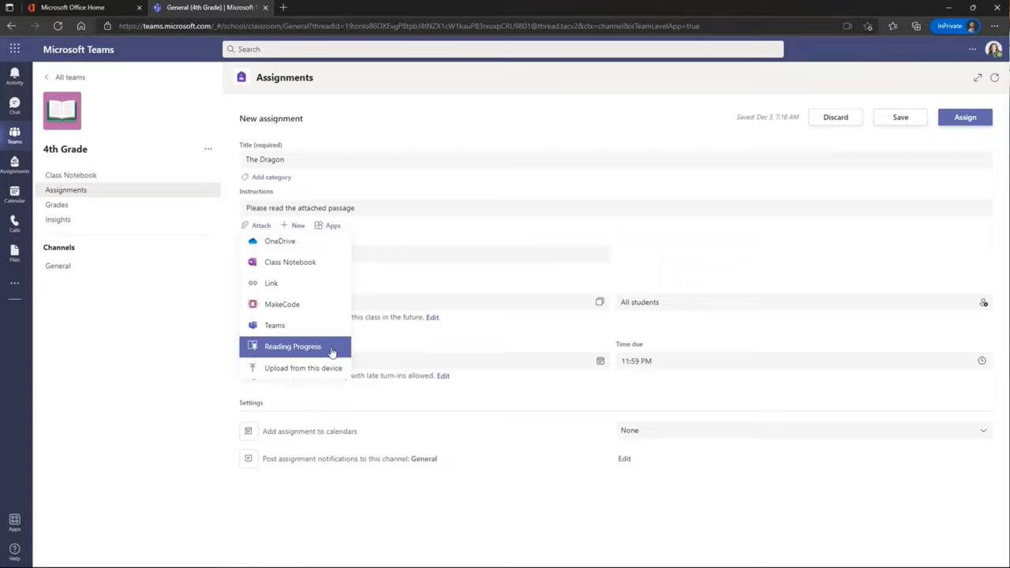
left_click(294, 345)
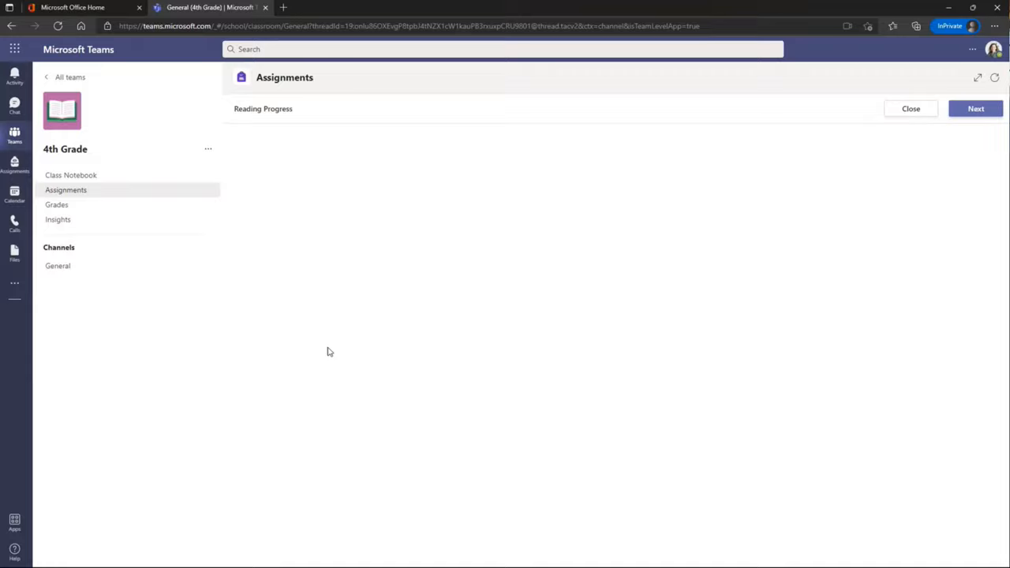
Expand Reading Progress to full window and reveal the Word or PDF import sources.
left_click(975, 107)
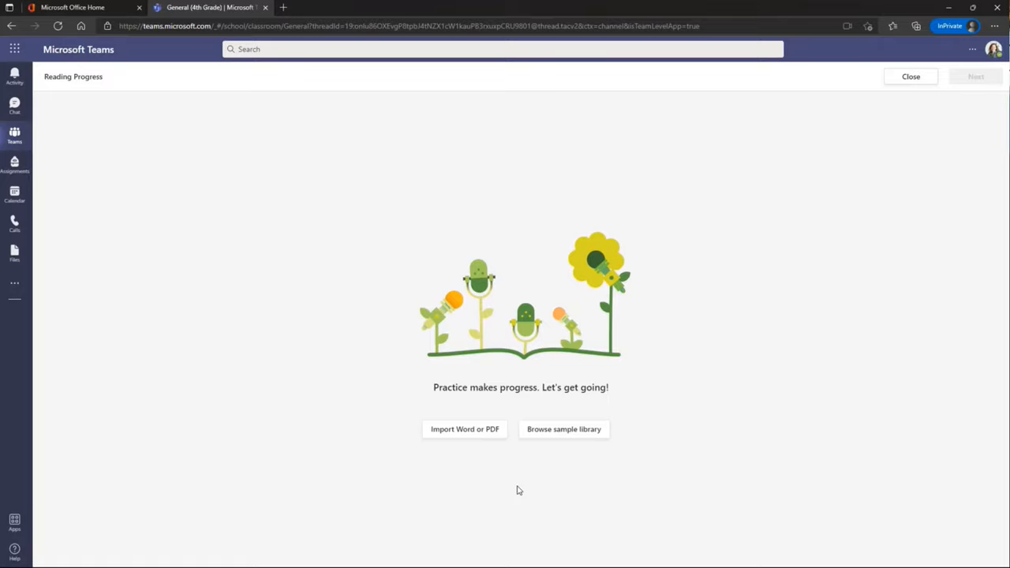
mouse_move(489, 474)
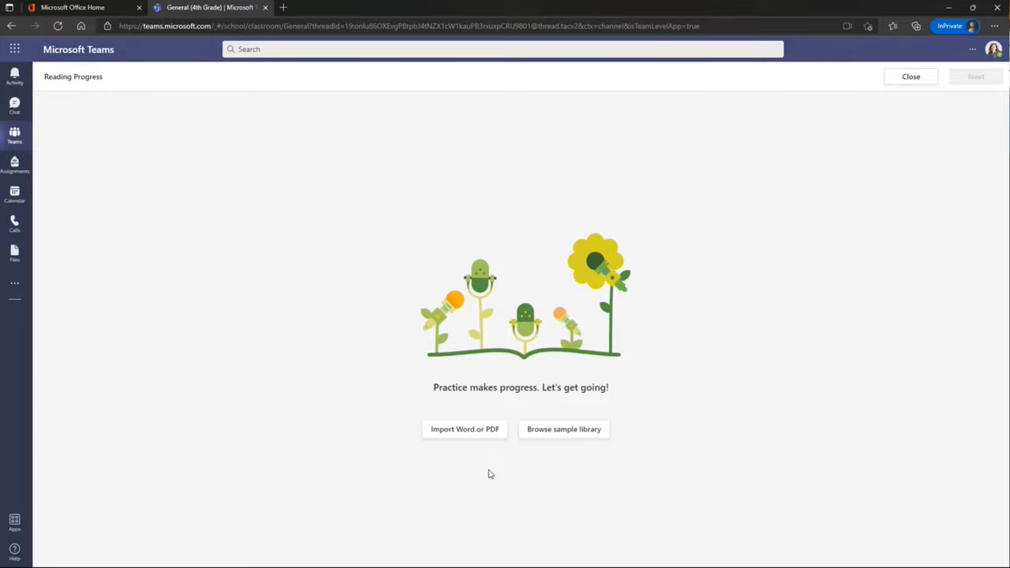
left_click(464, 430)
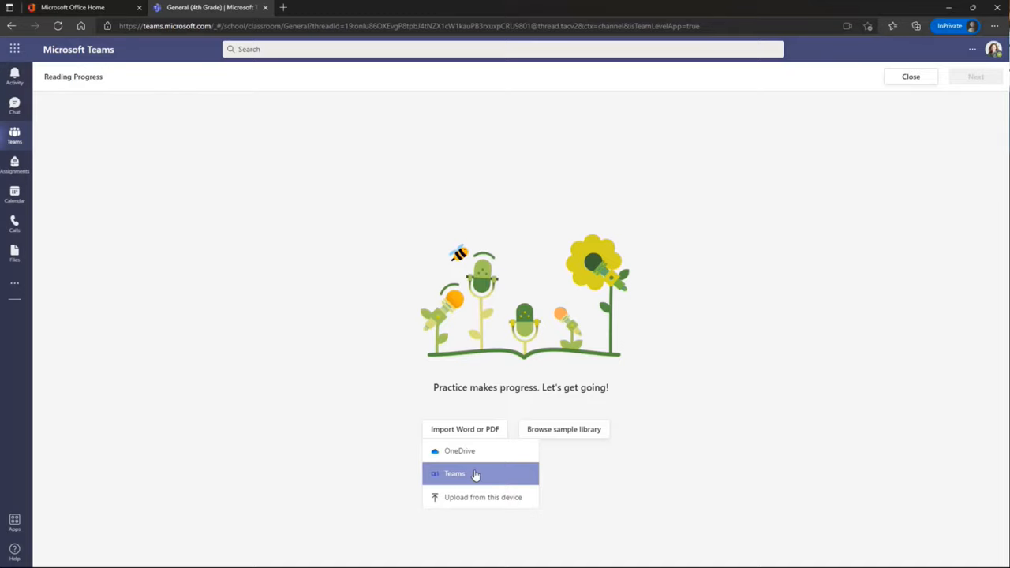
Browse the Pineview School Staff team's Documents in Teams, back out, and choose OneDrive instead.
left_click(454, 473)
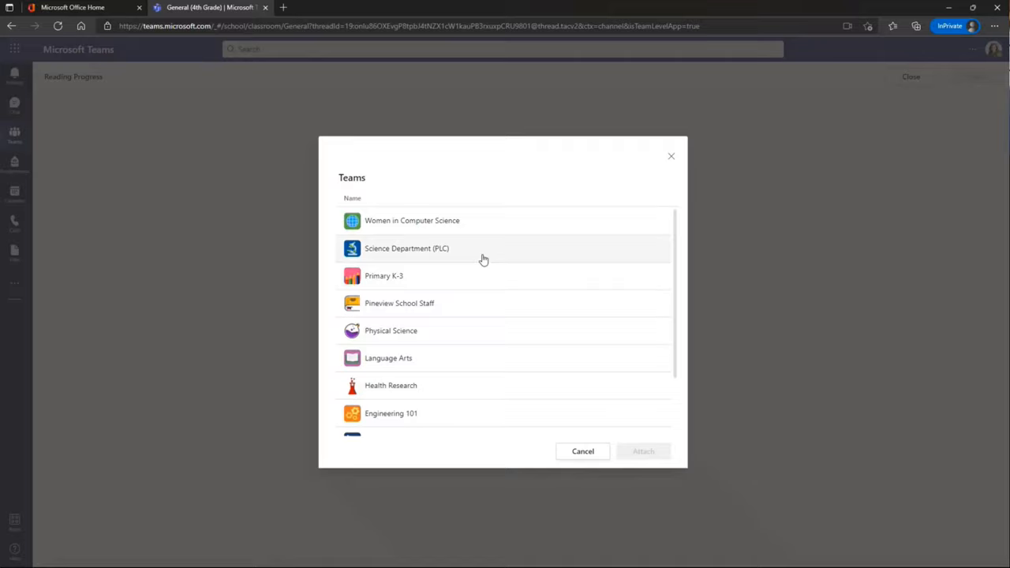
left_click(399, 303)
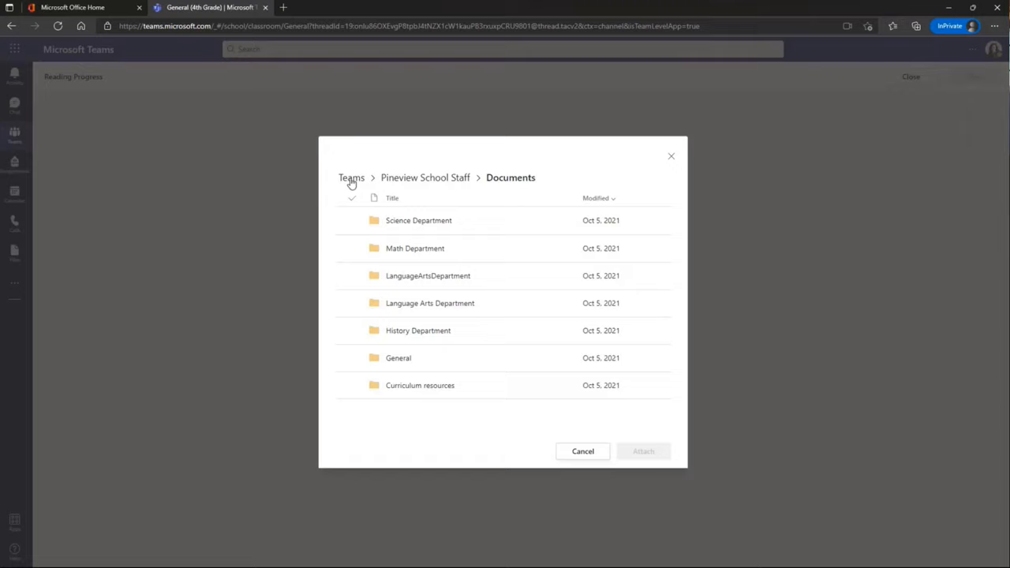
left_click(351, 177)
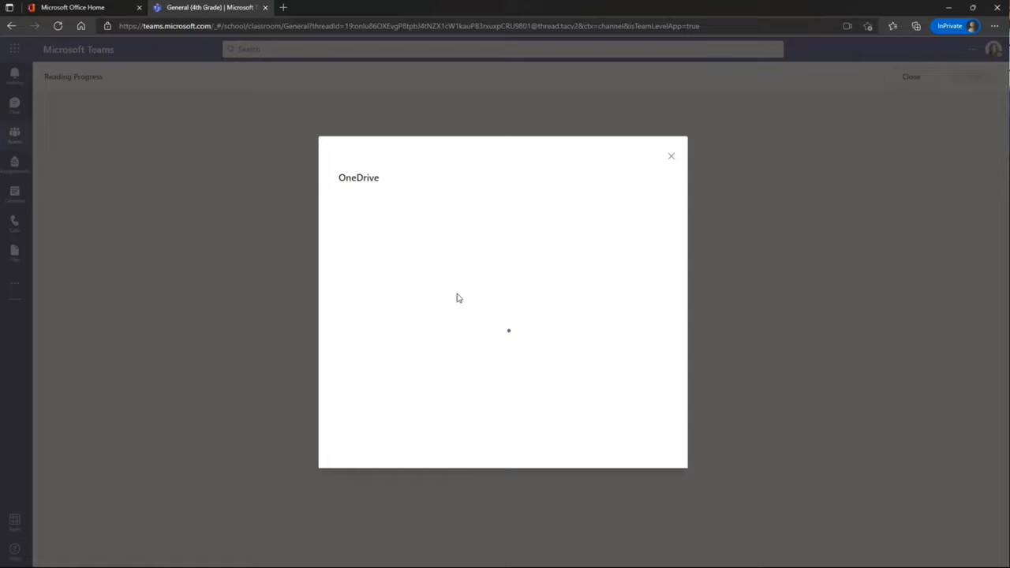
Attach Geography.docx from OneDrive as the Reading Progress passage.
left_click(412, 248)
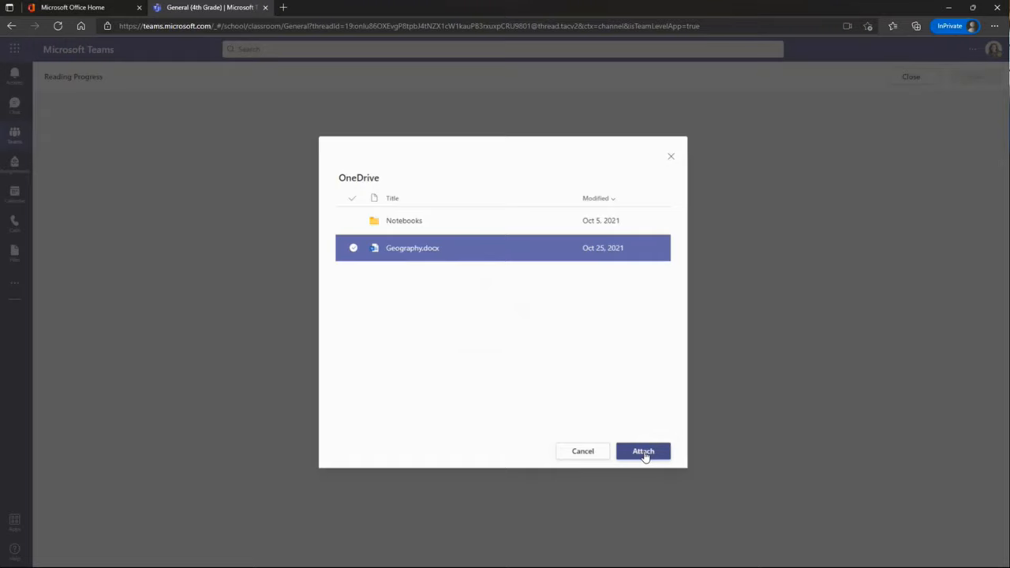
left_click(642, 451)
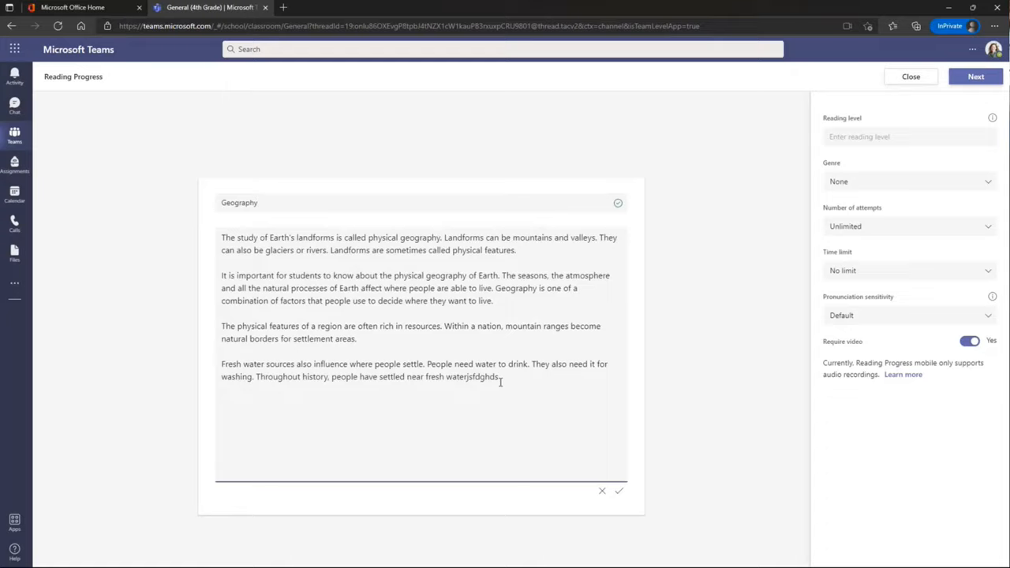
Trim the end of the Geography passage text and save it as a 126-word reading.
key("BackSpace")
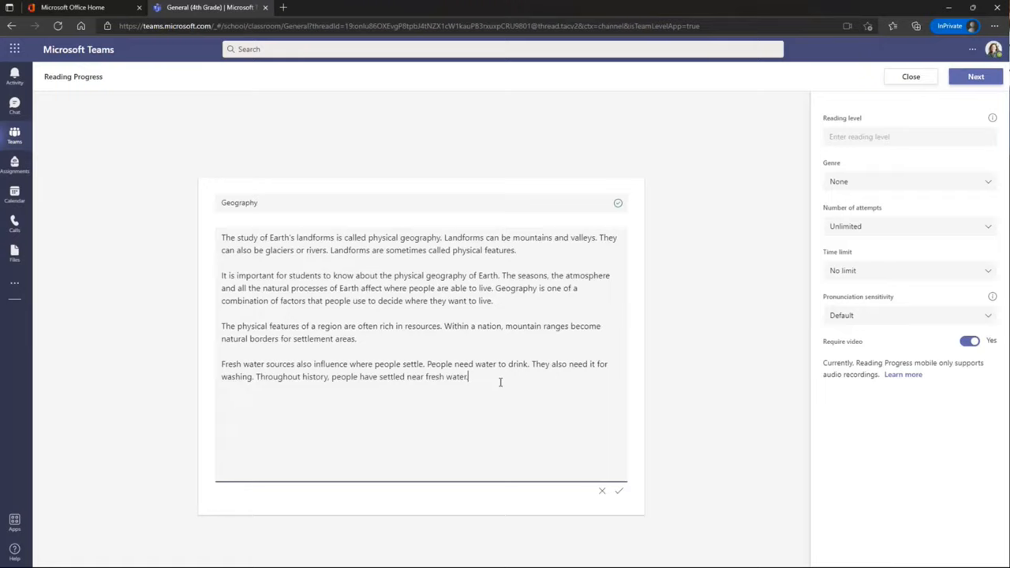
left_click(618, 491)
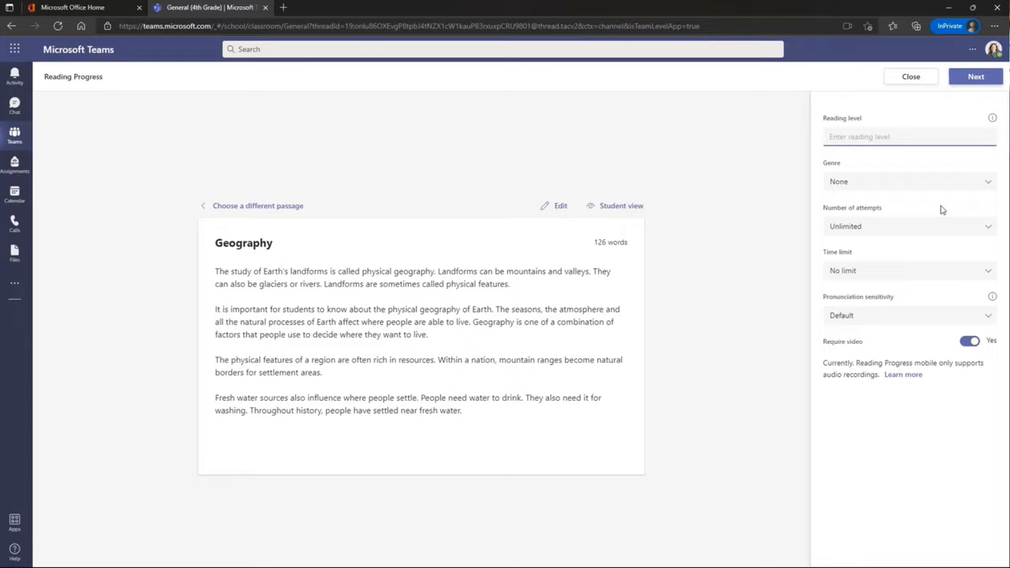
Allow 3 attempts and try a 1-minute time limit before reverting to No limit.
left_click(909, 136)
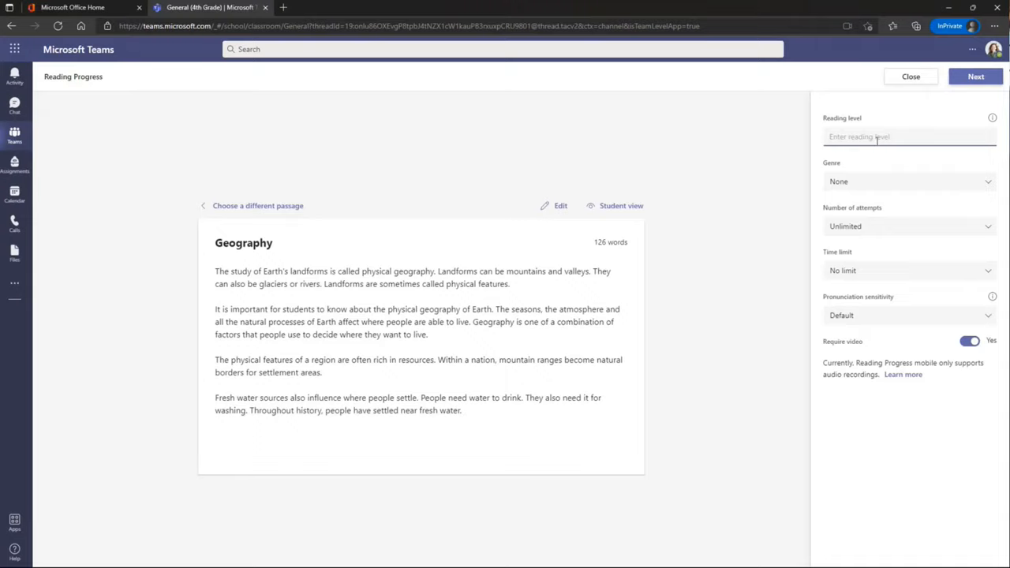
left_click(908, 182)
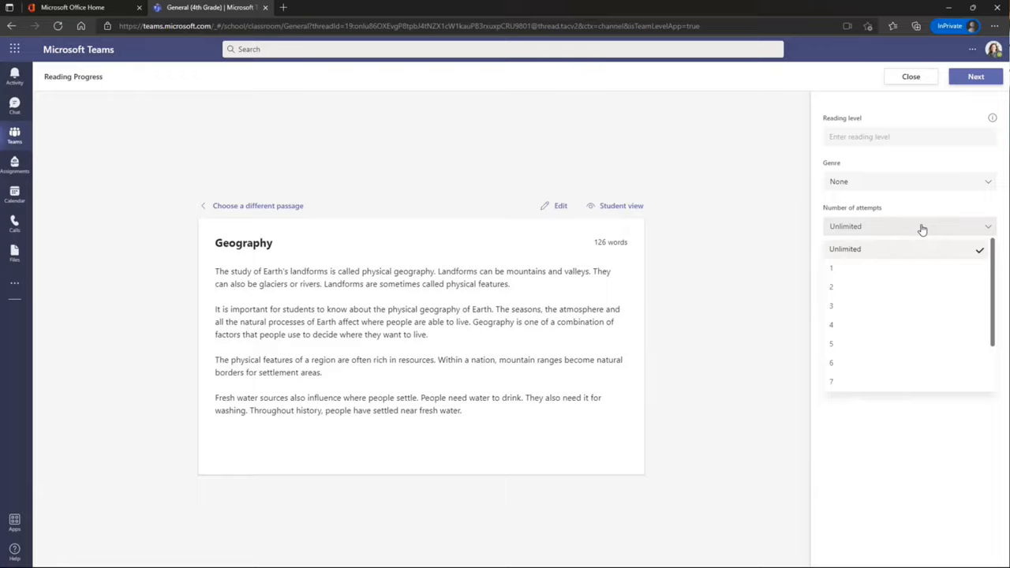
left_click(830, 306)
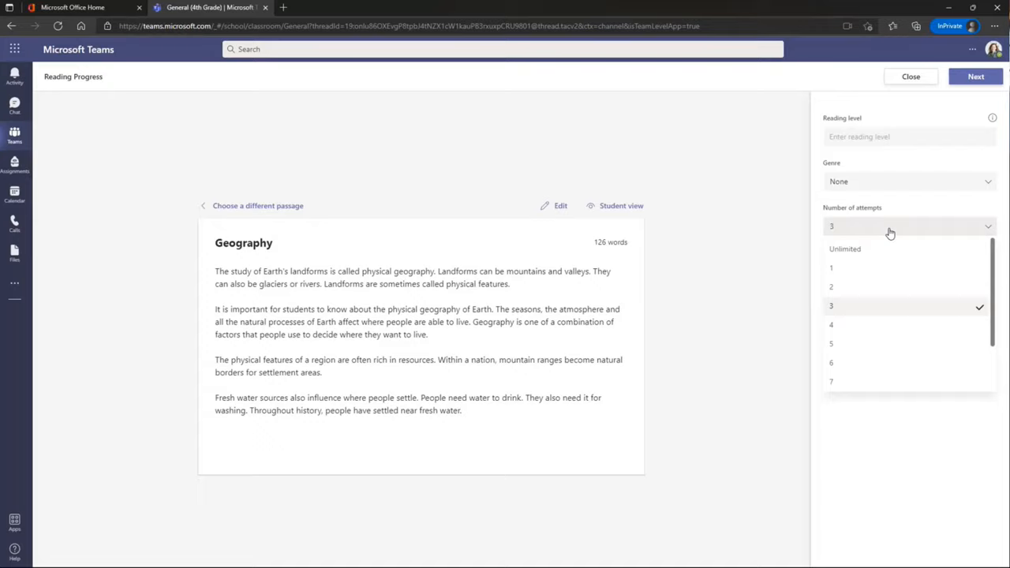
mouse_move(855, 268)
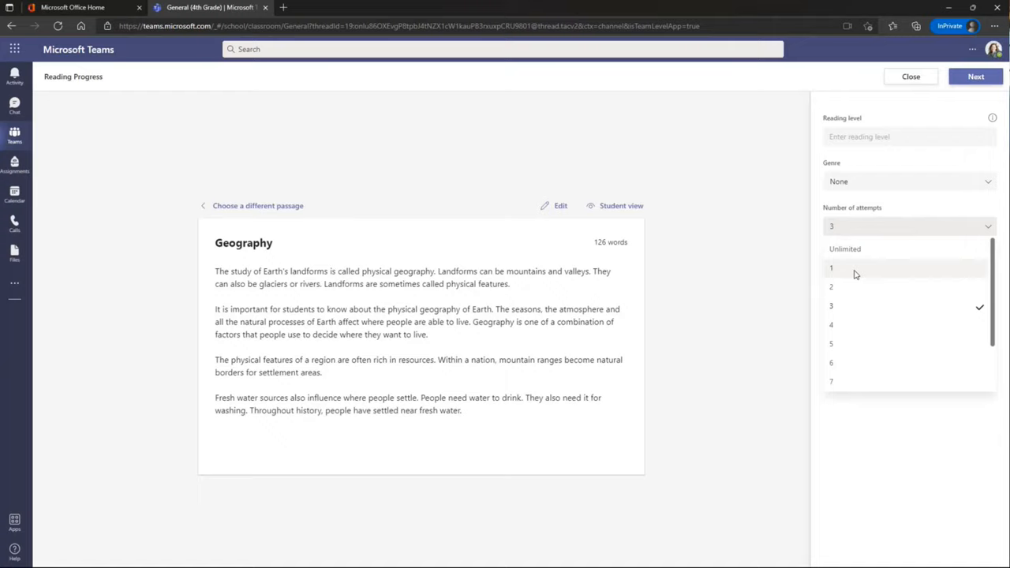
left_click(830, 306)
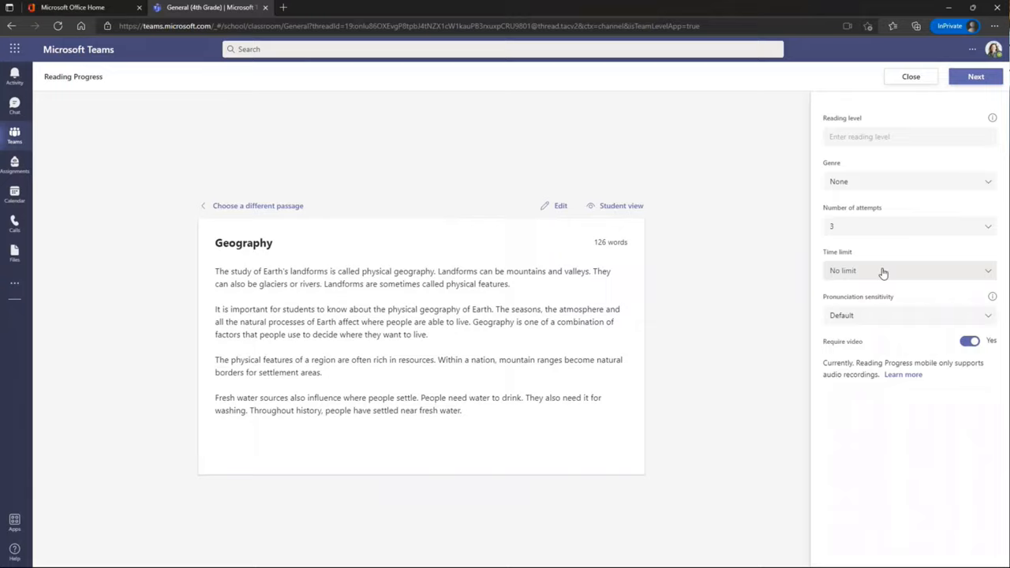
left_click(884, 272)
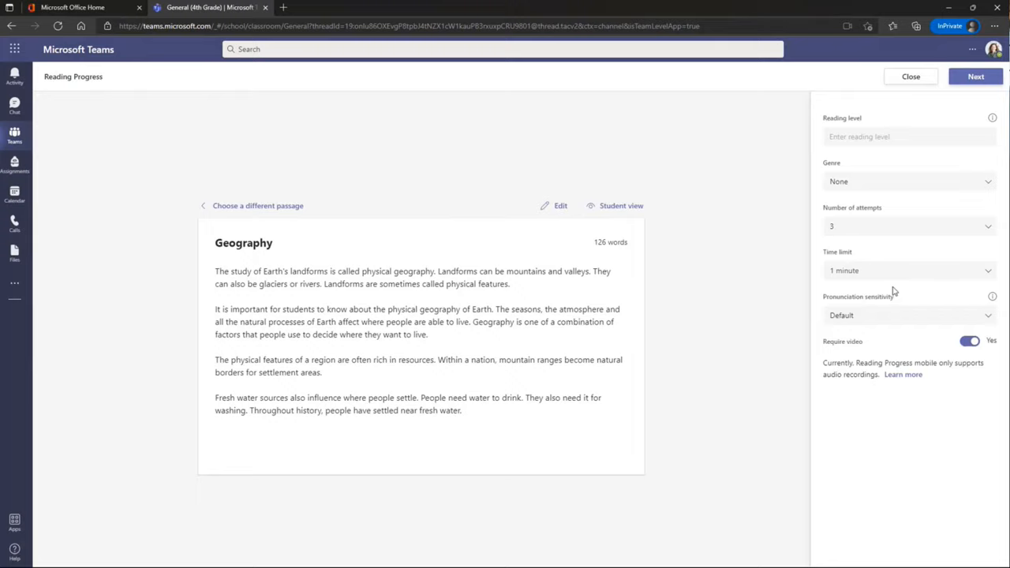
left_click(908, 270)
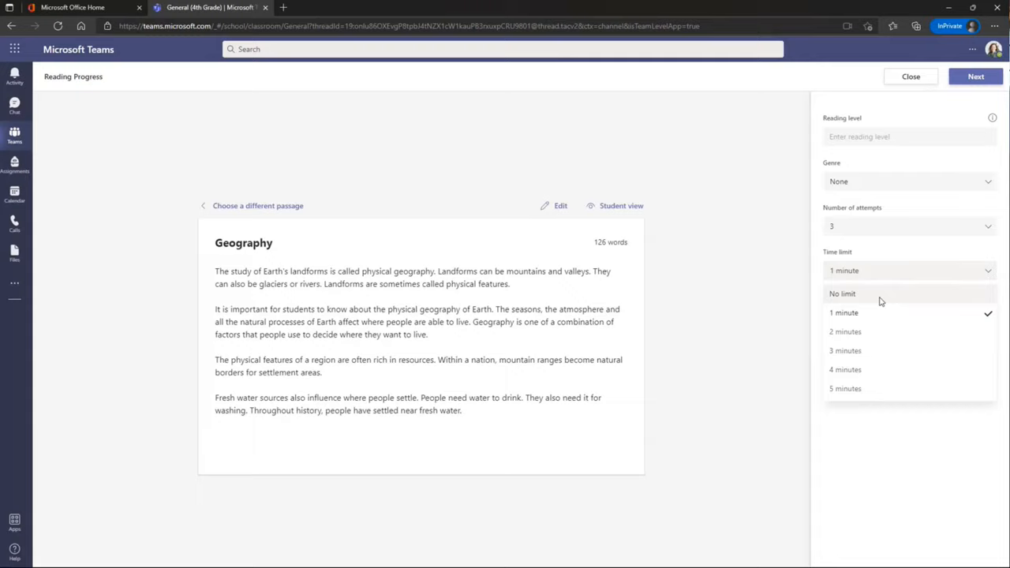
left_click(843, 293)
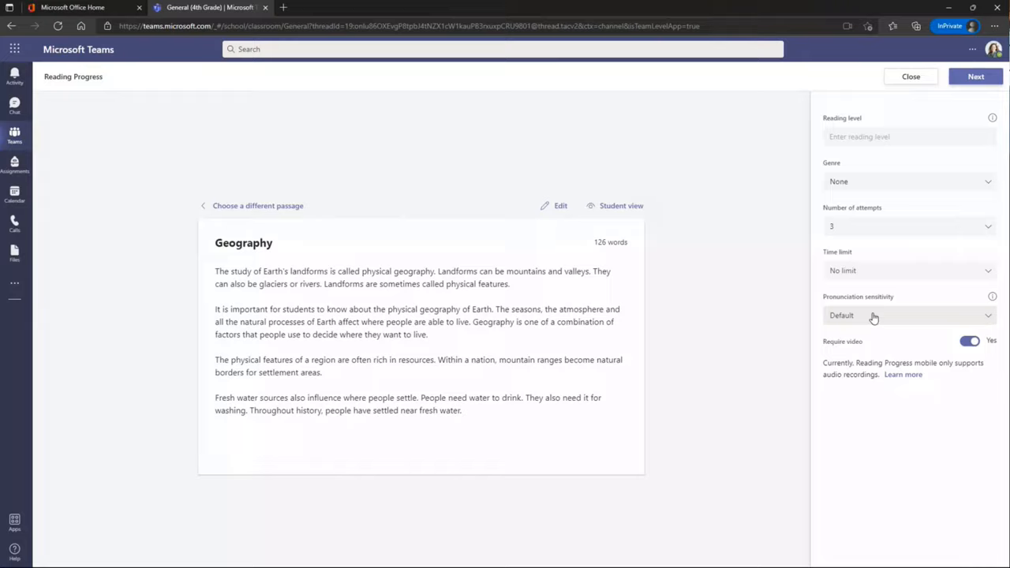
Set pronunciation sensitivity to Less sensitive, keeping video required.
left_click(908, 316)
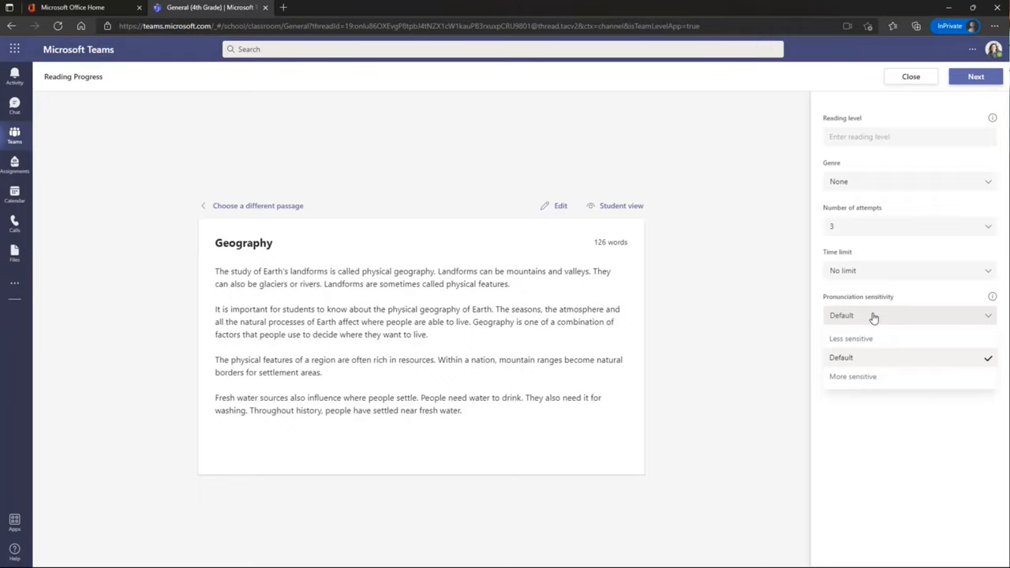
left_click(851, 338)
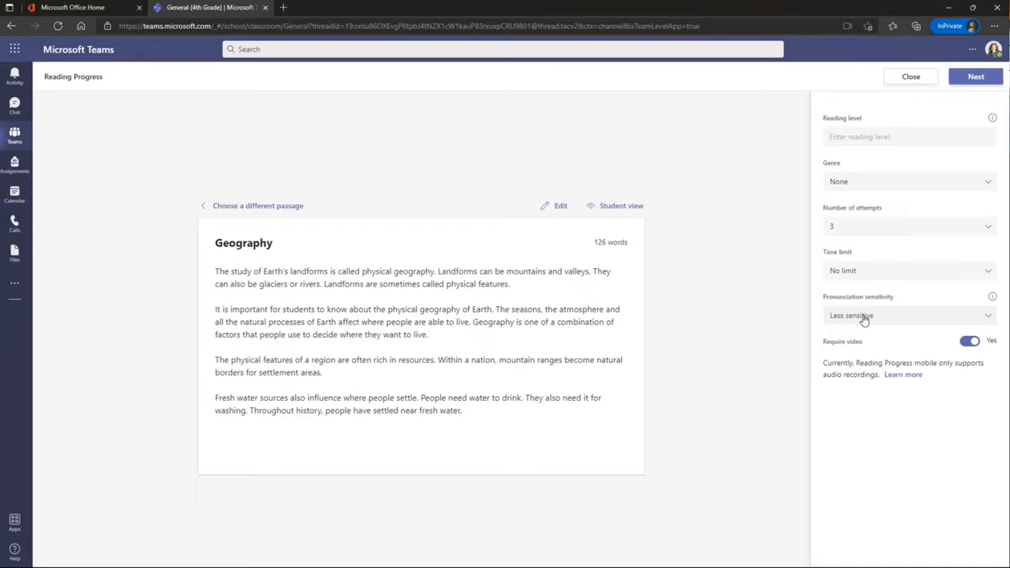
left_click(908, 316)
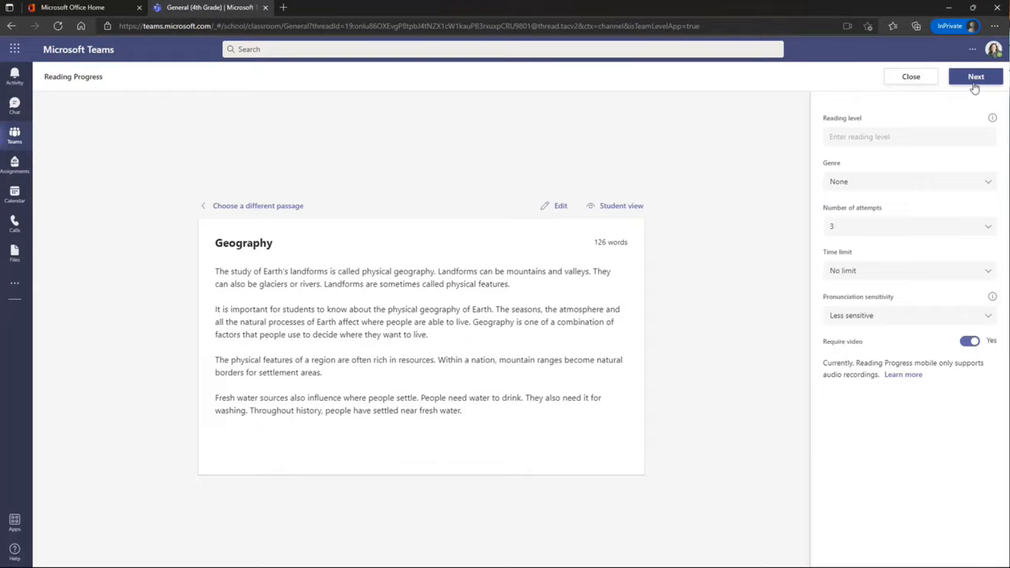
Assign The Dragon with its Geography passage to All students, due tomorrow at 11:59 PM.
left_click(976, 75)
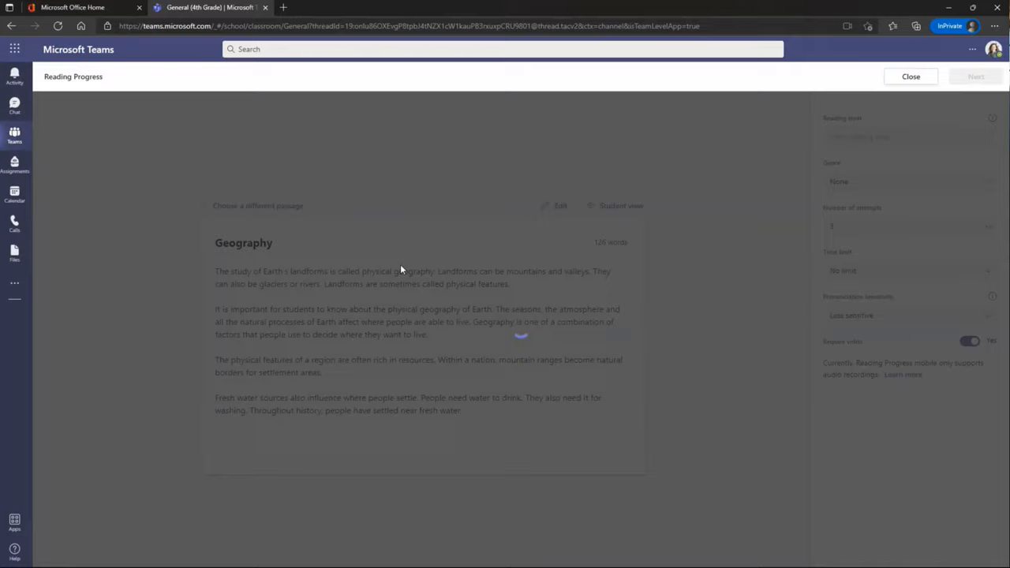
left_click(910, 76)
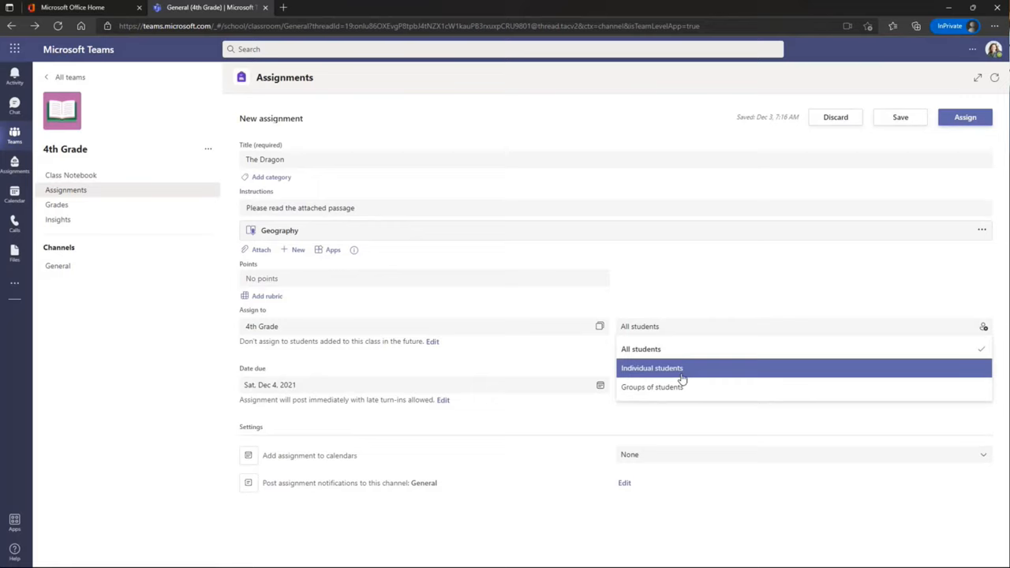
left_click(641, 349)
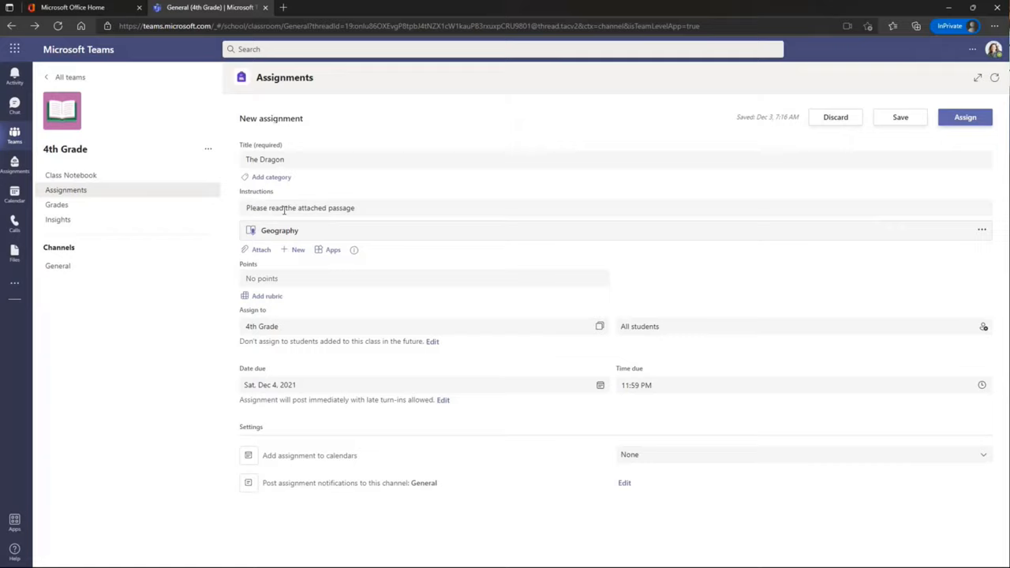
left_click(966, 117)
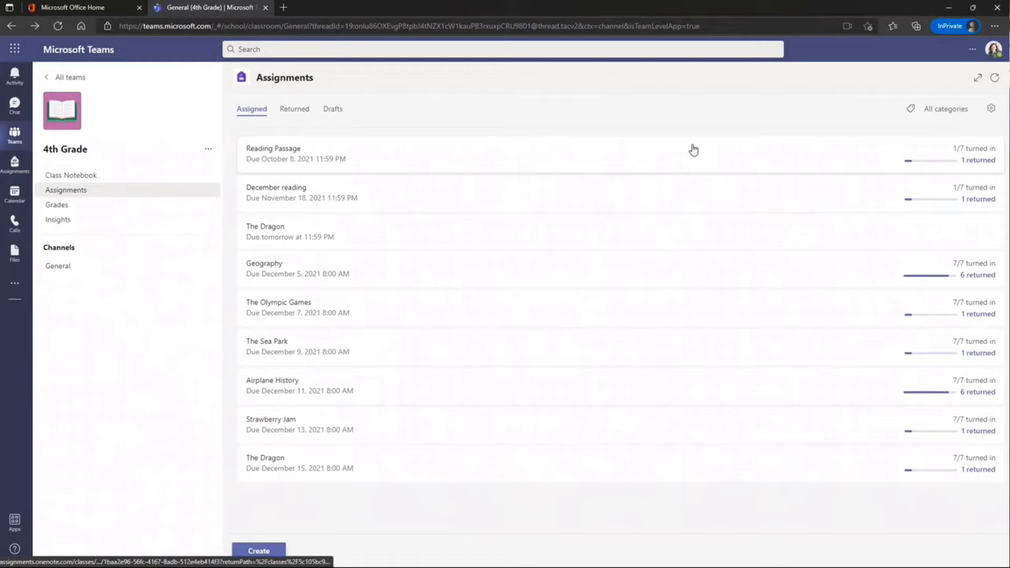
Open the newly assigned Geography reading from the Assignments list in the student view.
left_click(271, 423)
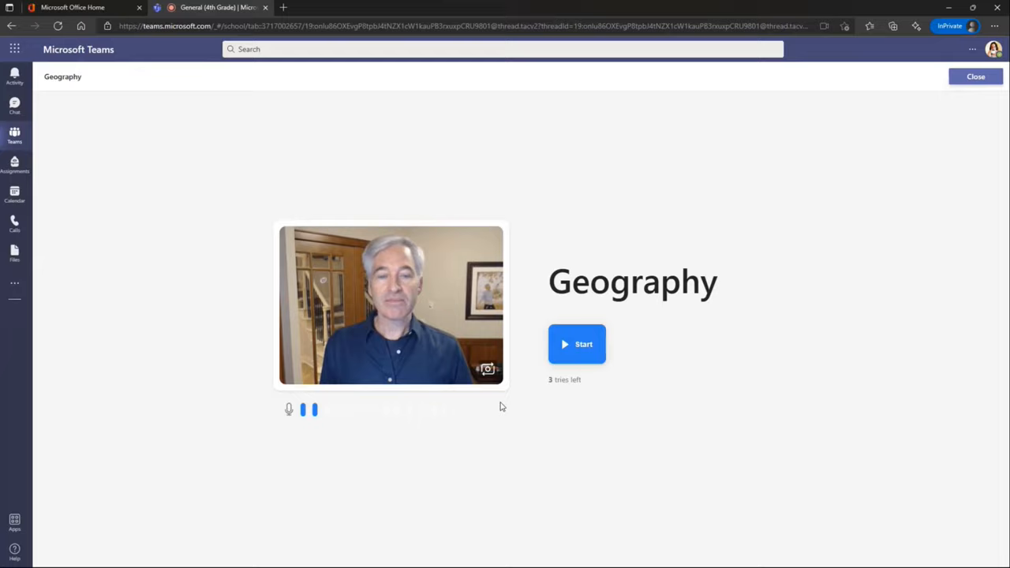
mouse_move(588, 371)
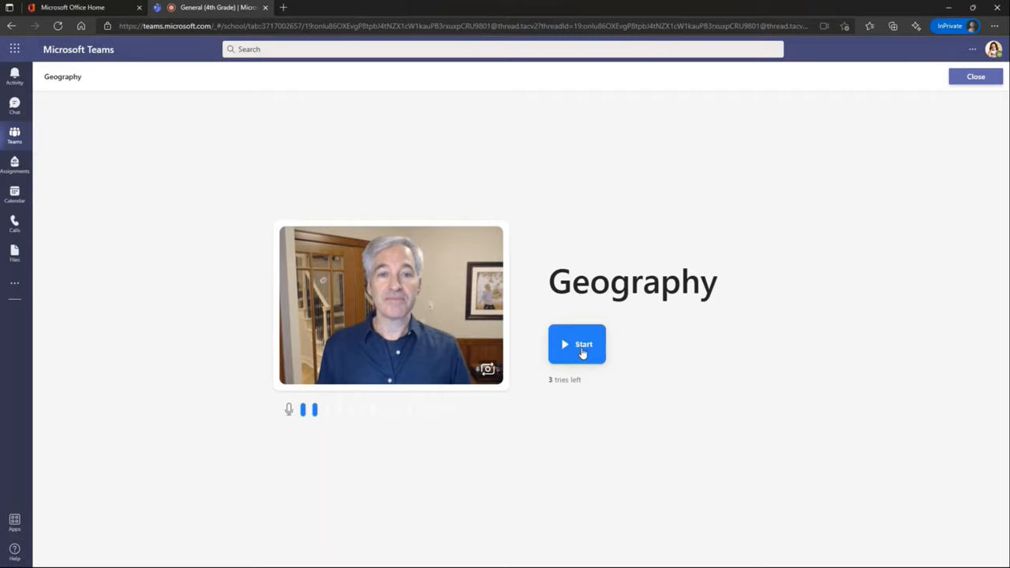
Start the reading attempt, read through the Geography passage and mark it done to stop recording.
left_click(578, 344)
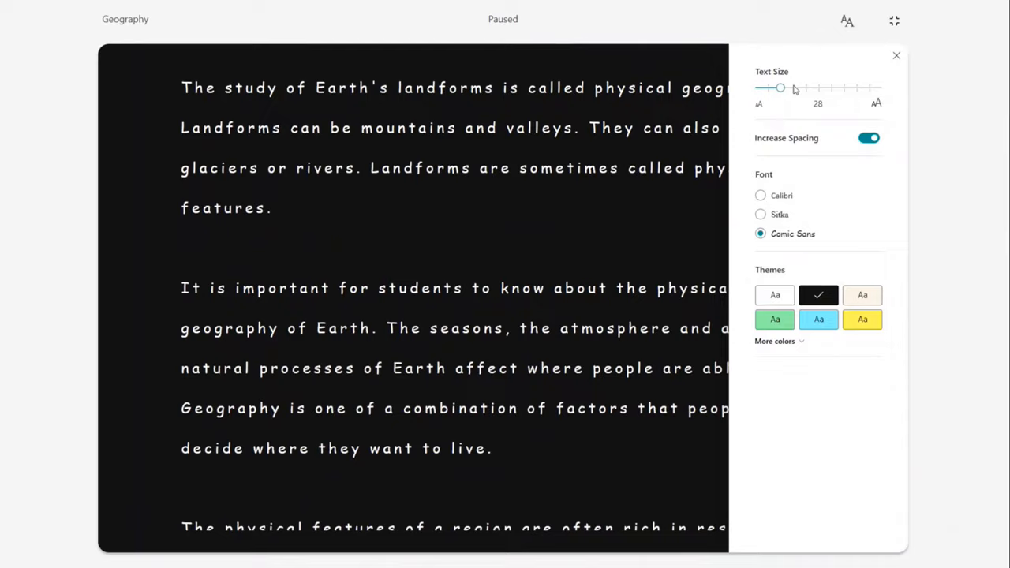
left_click(896, 55)
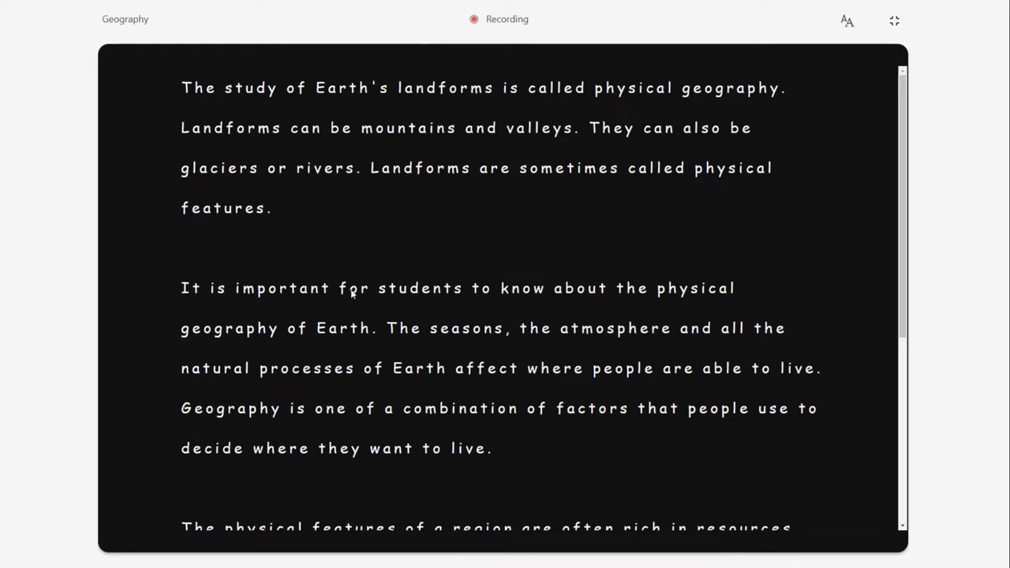
scroll("down", 3)
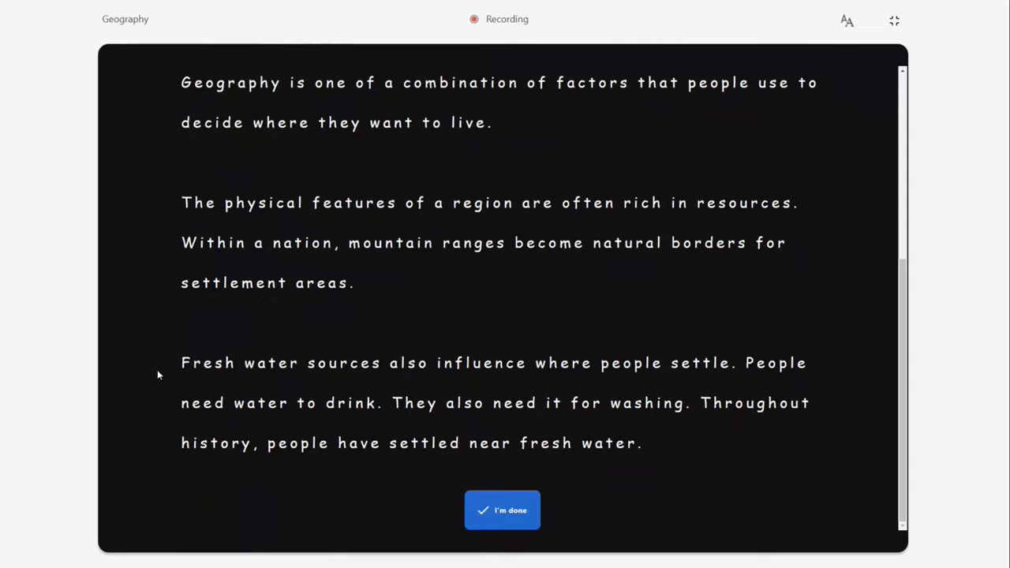
mouse_move(461, 473)
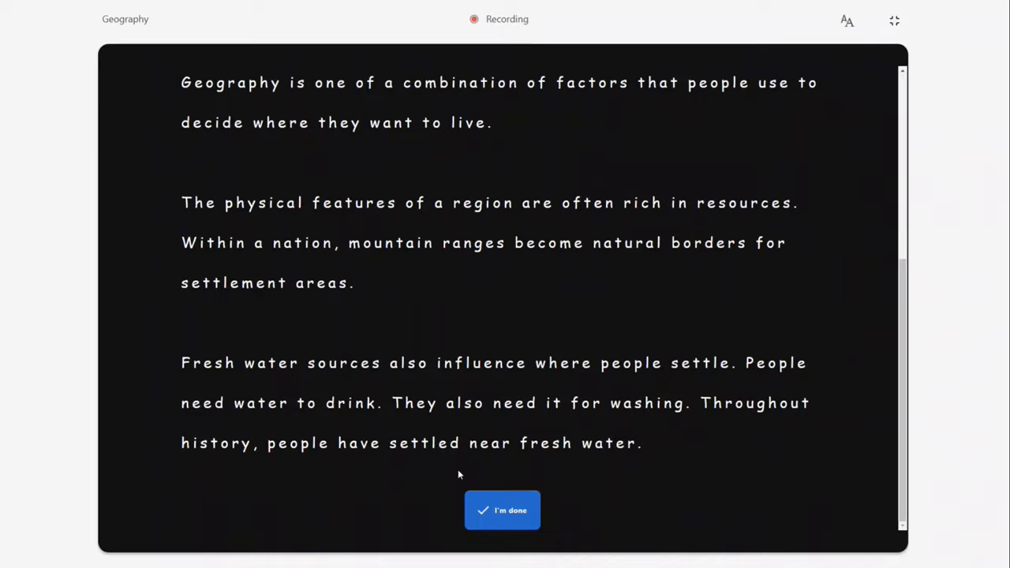
left_click(502, 510)
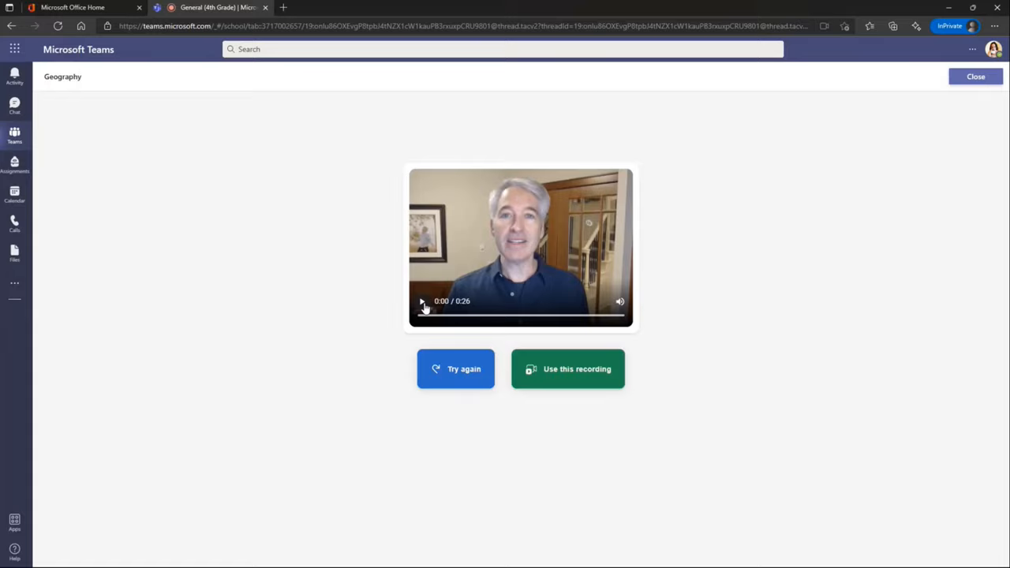
mouse_move(524, 323)
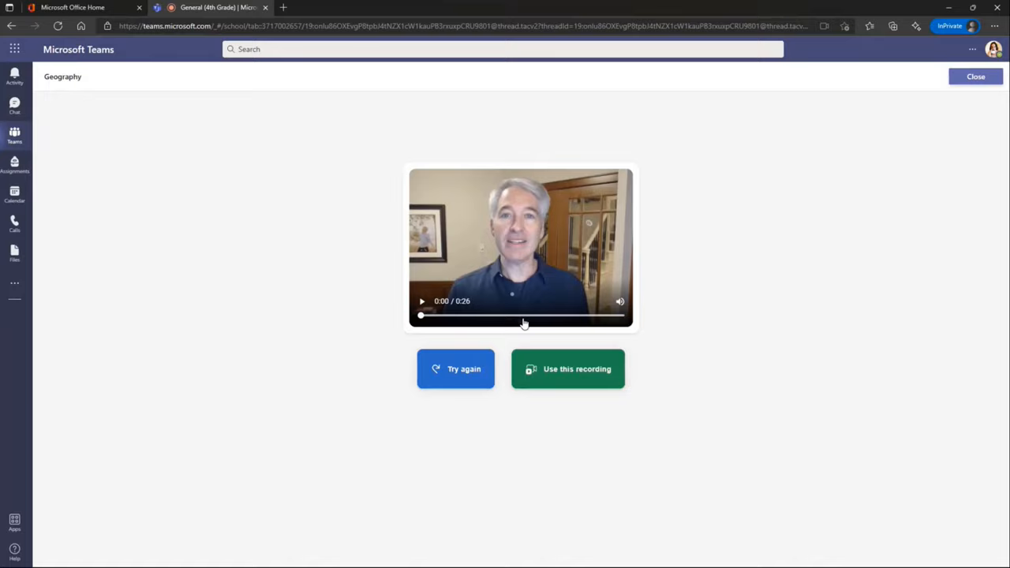
Keep this recording so it attaches as Geography under My work on The Dragon.
left_click(568, 369)
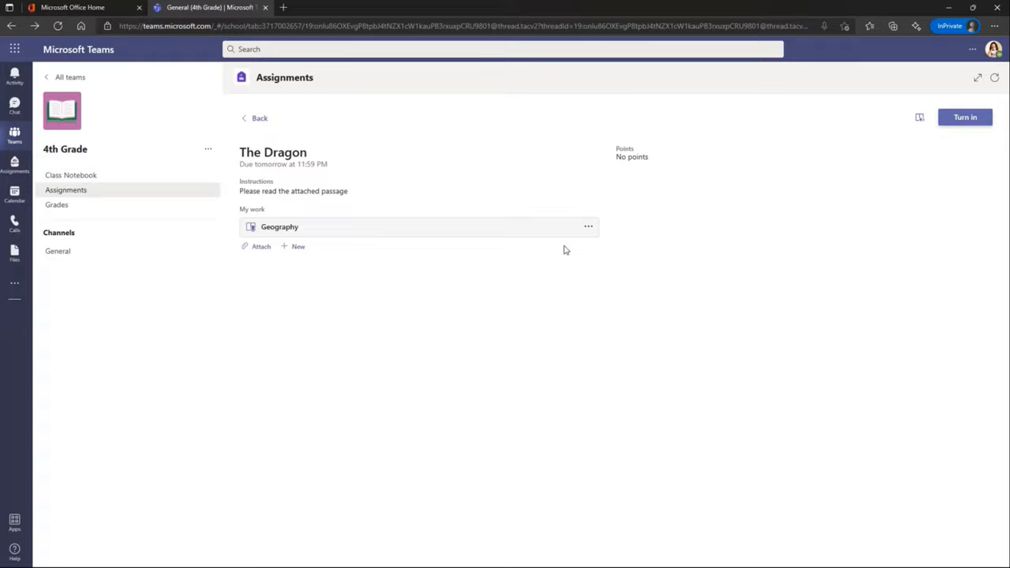
mouse_move(967, 116)
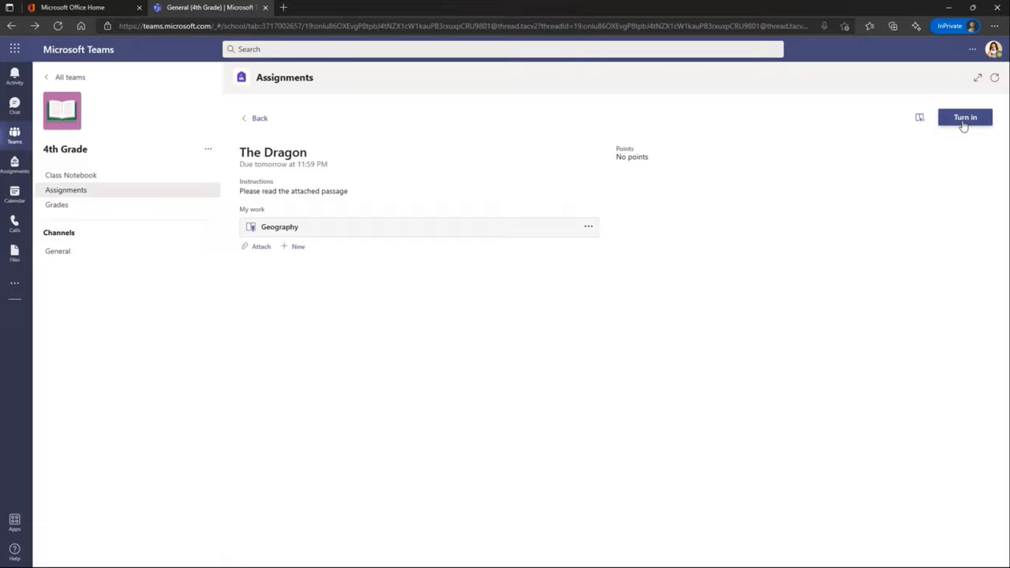
Turn in The Dragon assignment with the Geography recording.
left_click(966, 117)
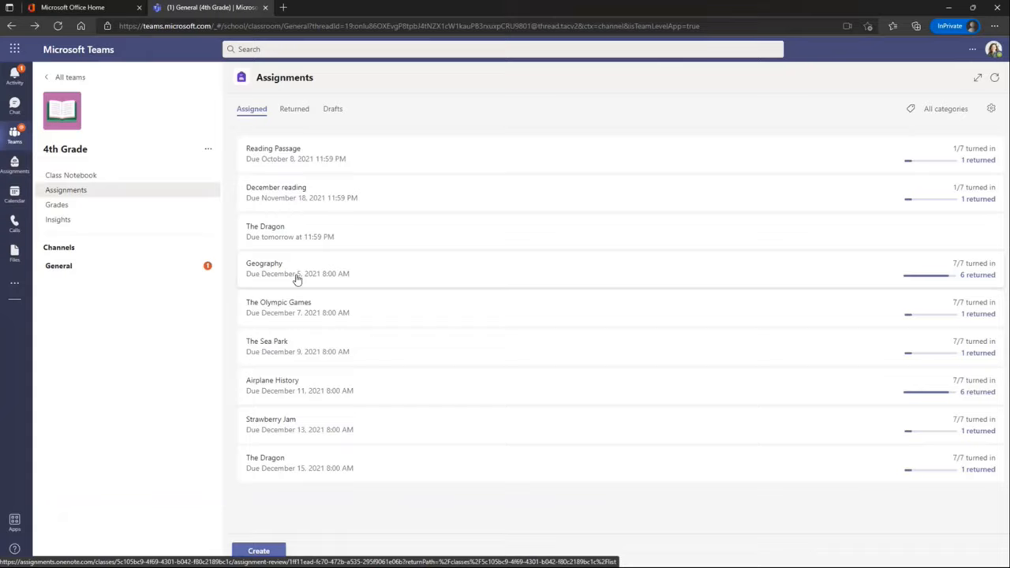
left_click(266, 268)
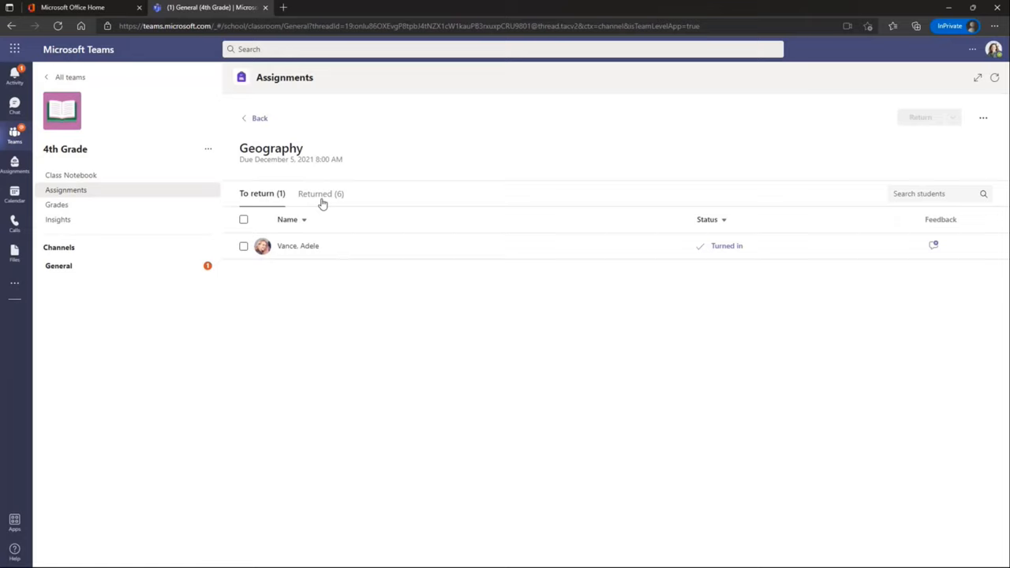
left_click(320, 193)
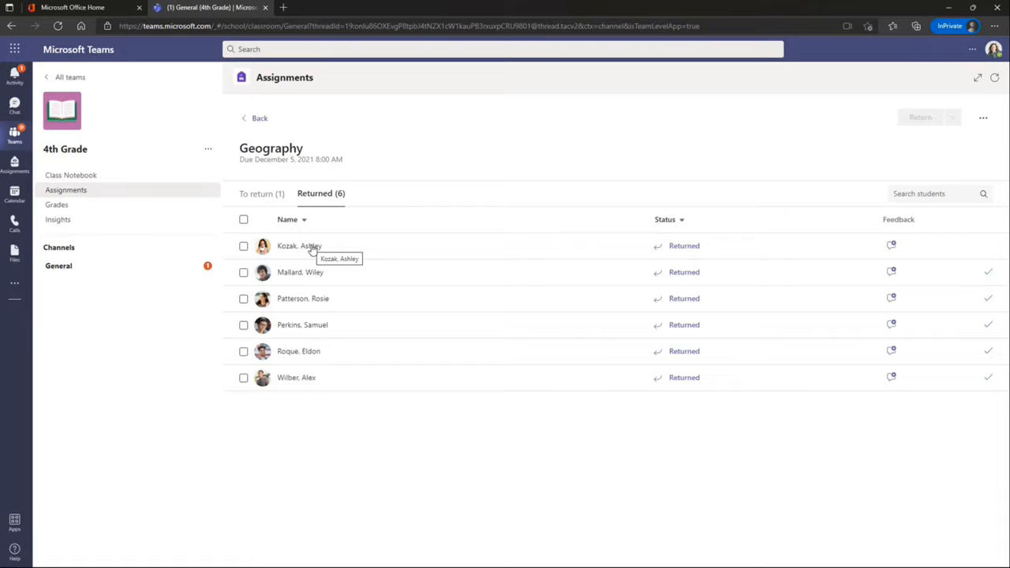
left_click(300, 246)
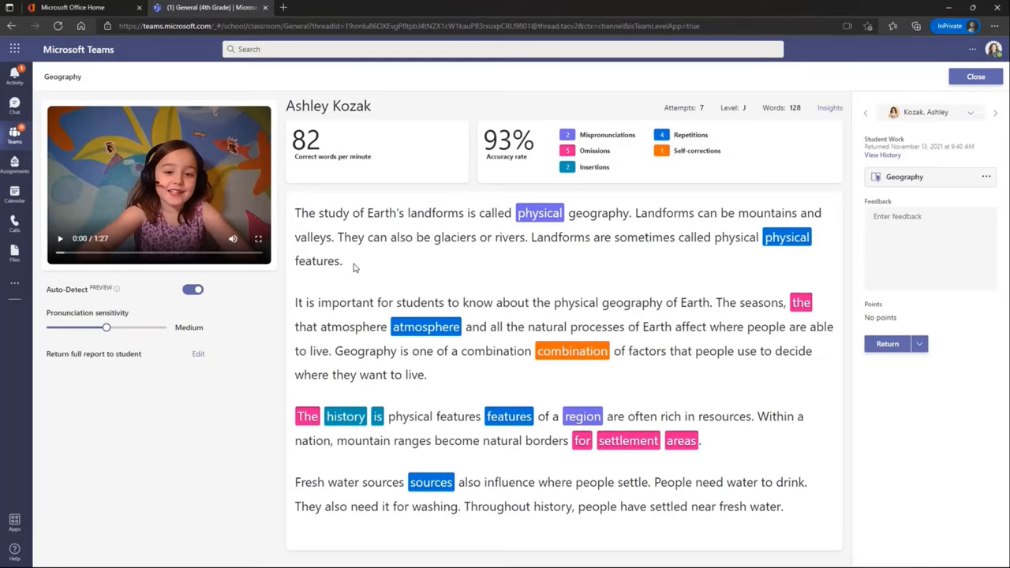
mouse_move(536, 365)
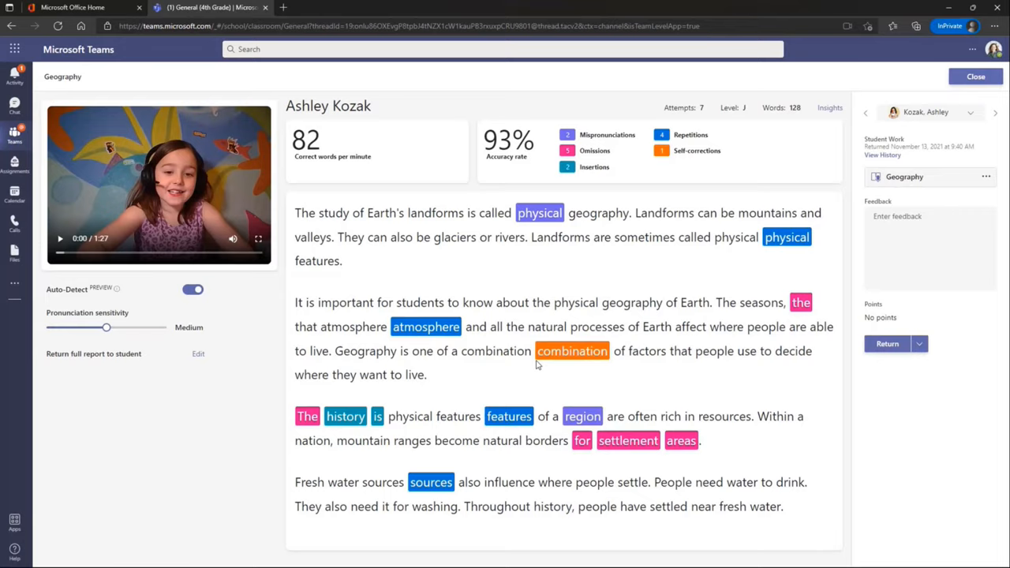
mouse_move(466, 457)
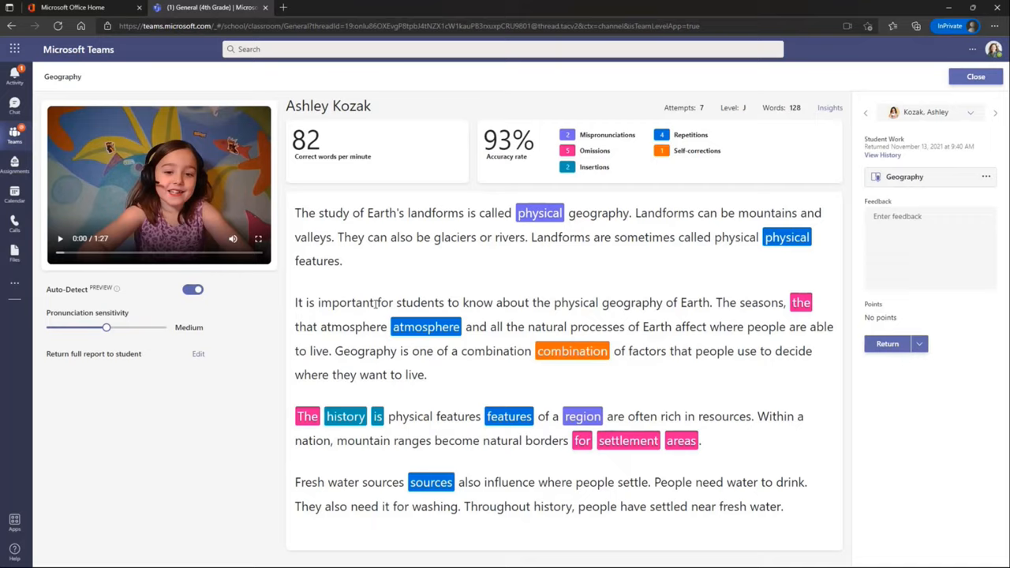
left_click(192, 290)
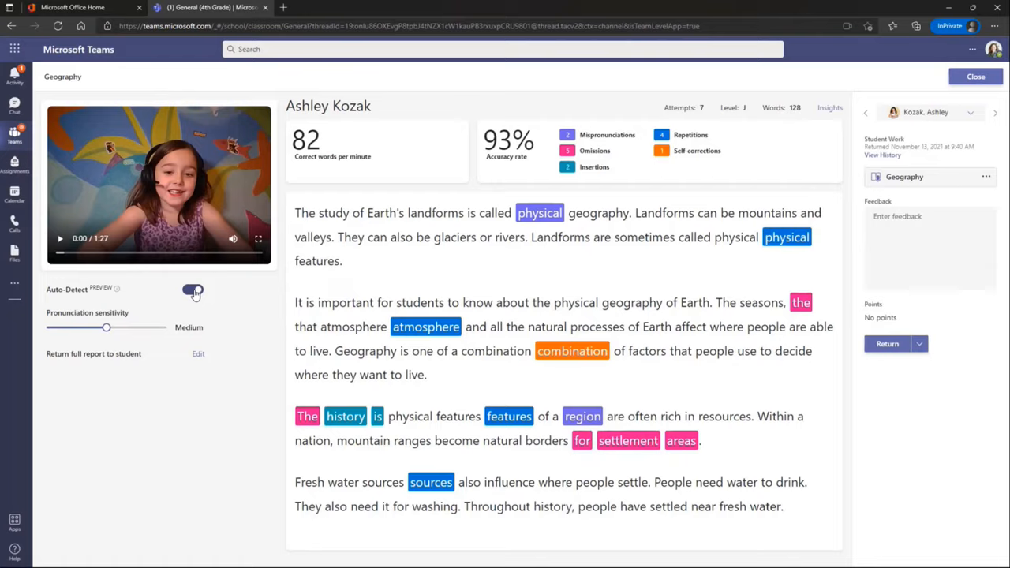
left_click(193, 291)
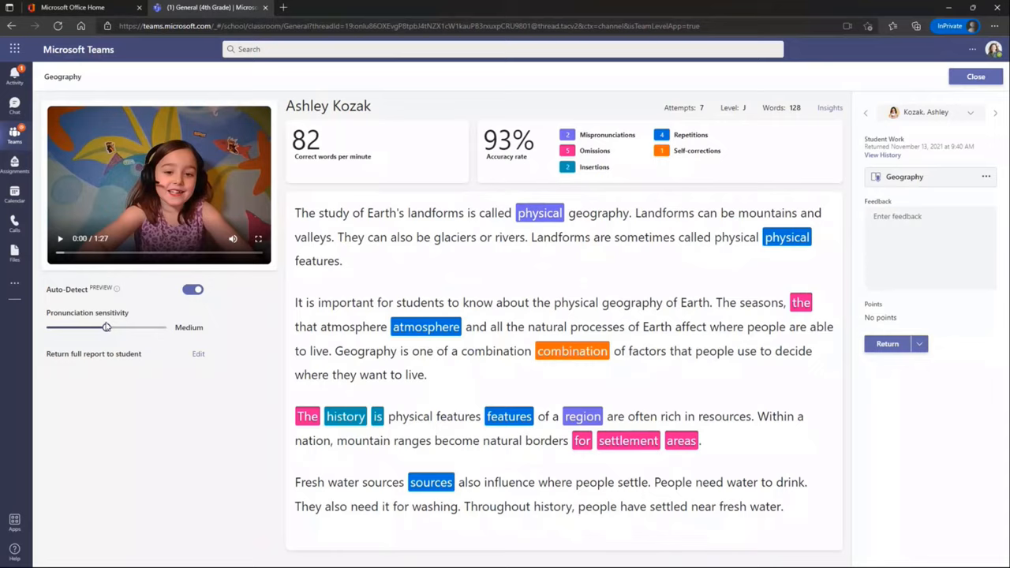
left_click(193, 290)
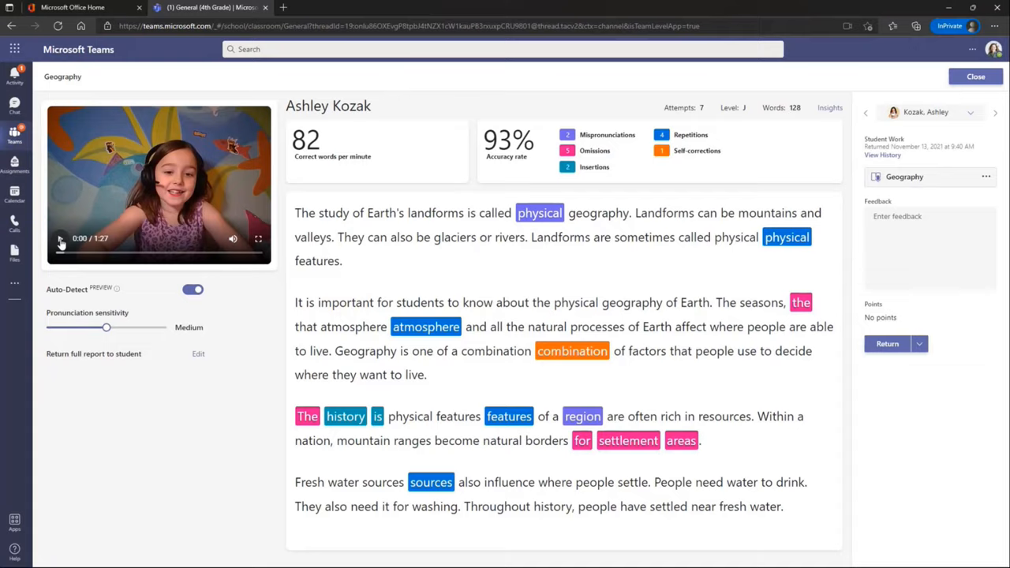
Replay the recording, jump to where 'region' is read and bring up marking options for 'features'.
left_click(60, 237)
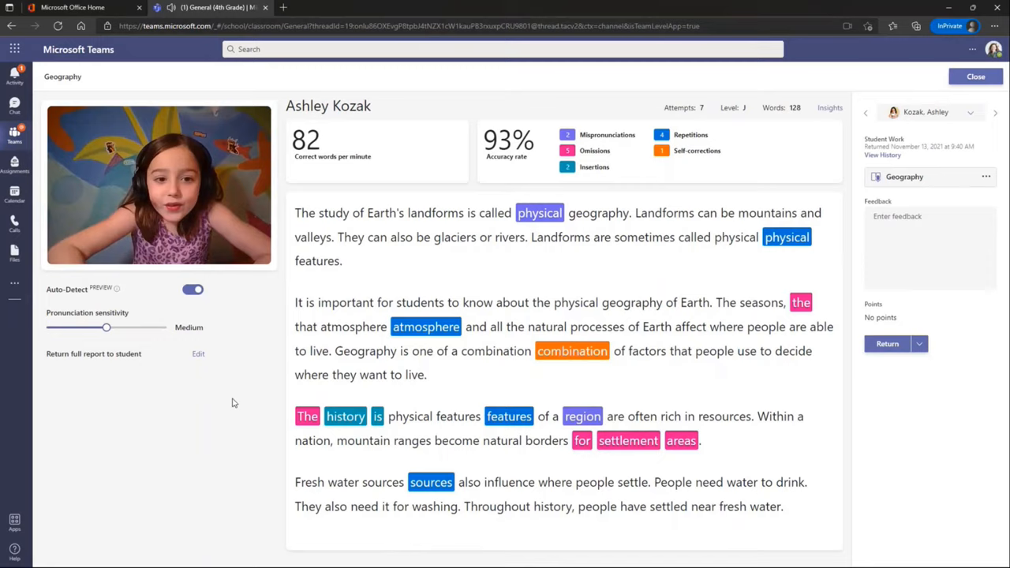
left_click(158, 185)
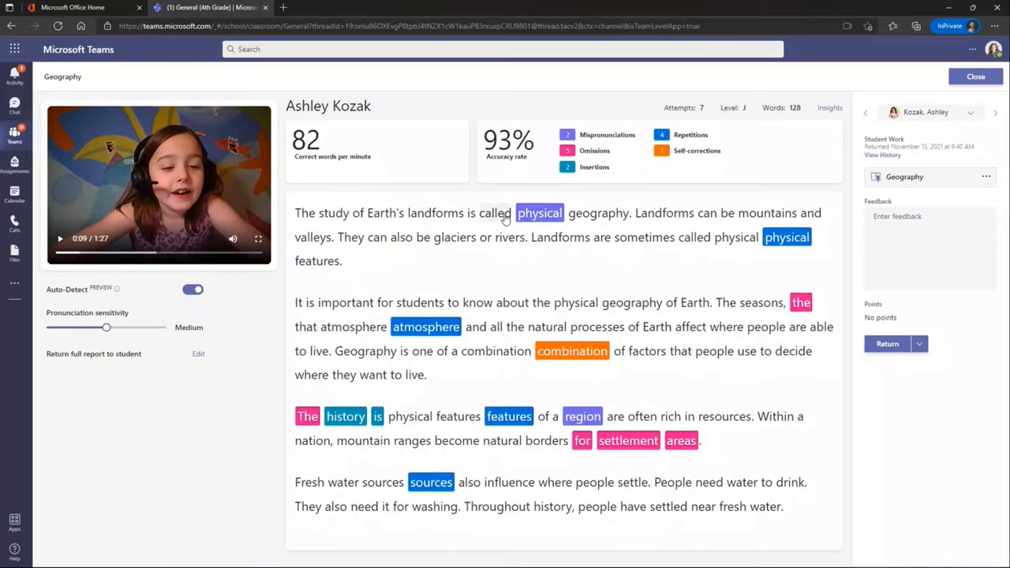
left_click(60, 238)
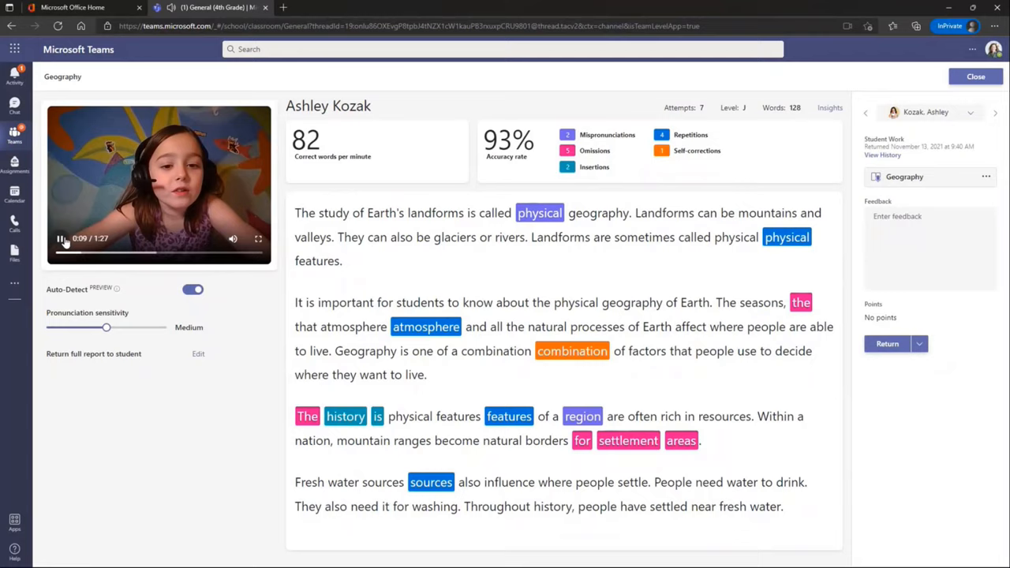
left_click(61, 238)
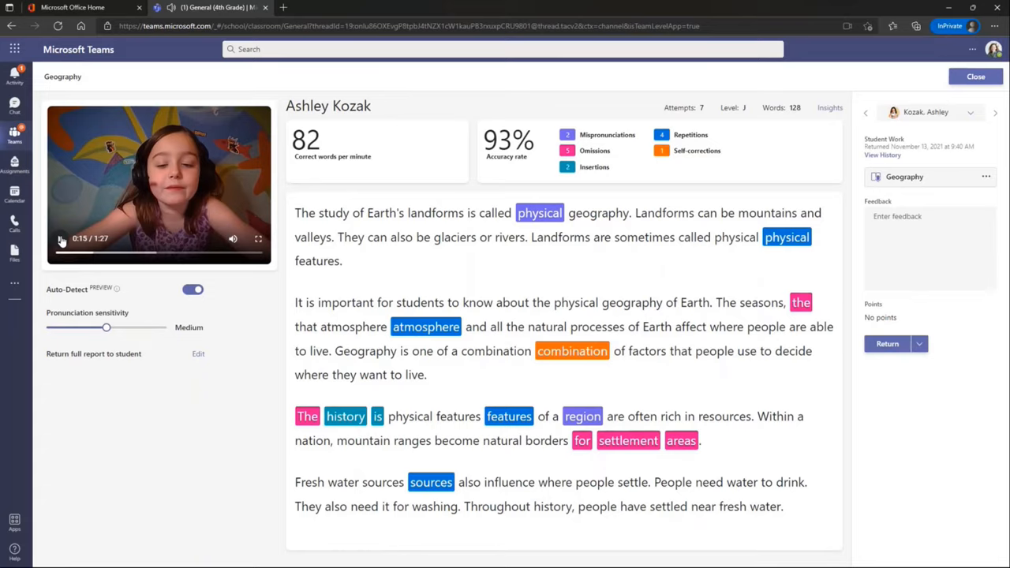
left_click(62, 238)
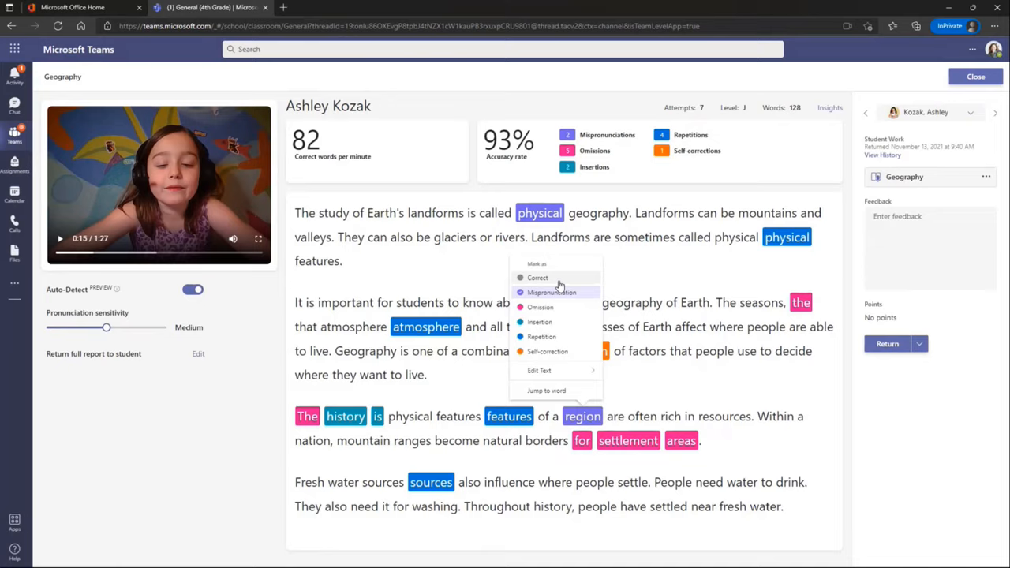
mouse_move(546, 392)
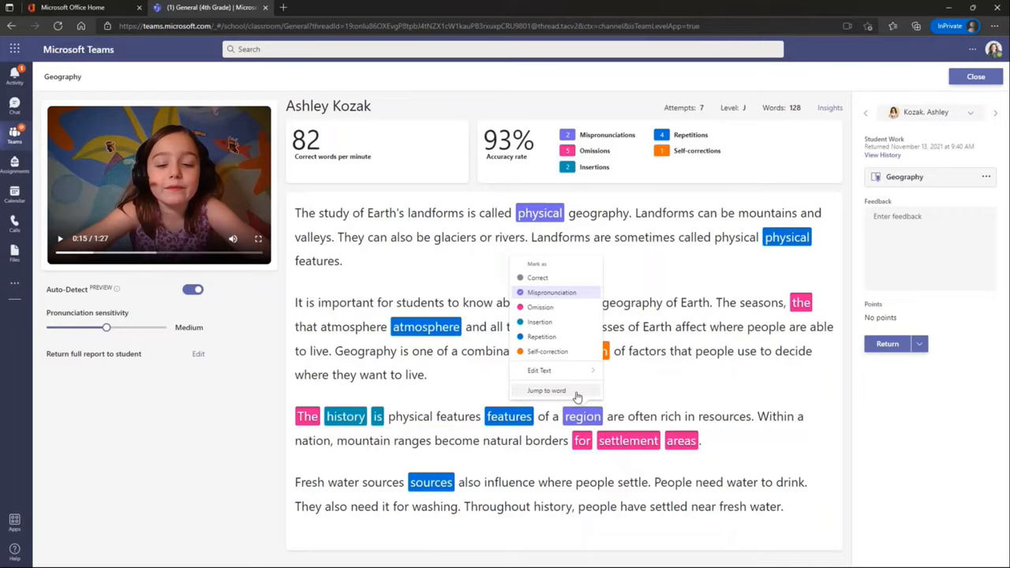
left_click(546, 392)
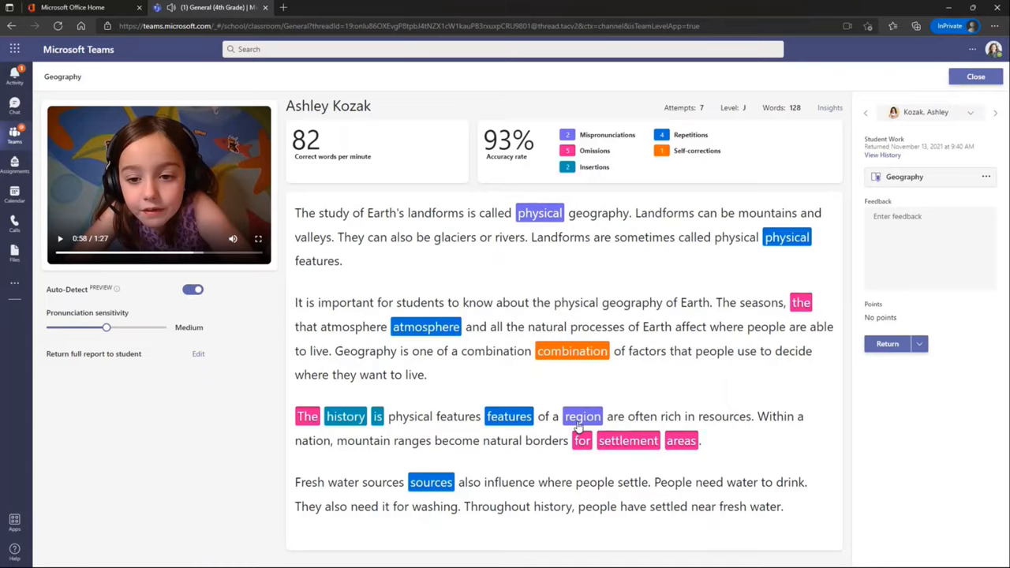
mouse_move(628, 441)
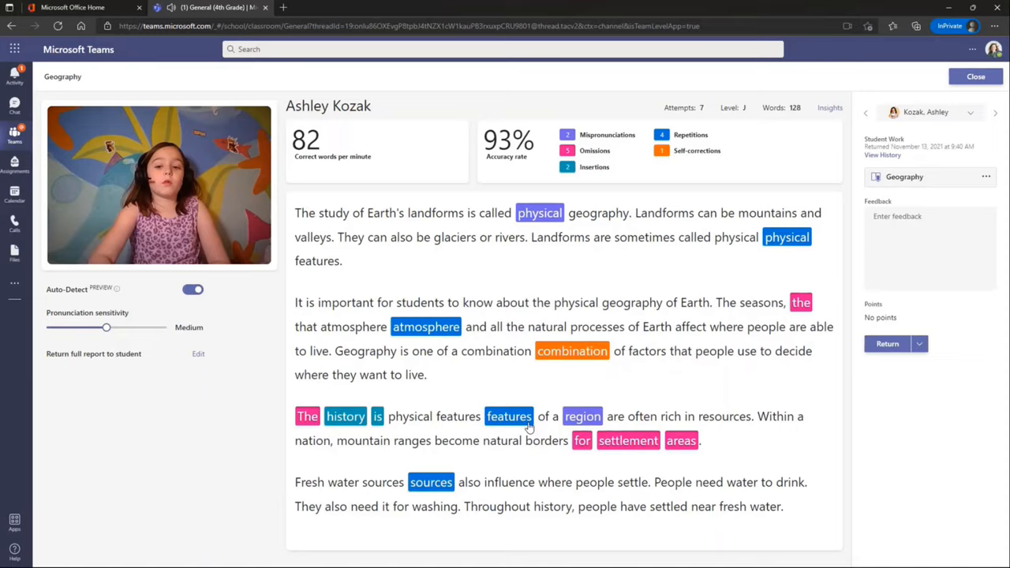
left_click(62, 238)
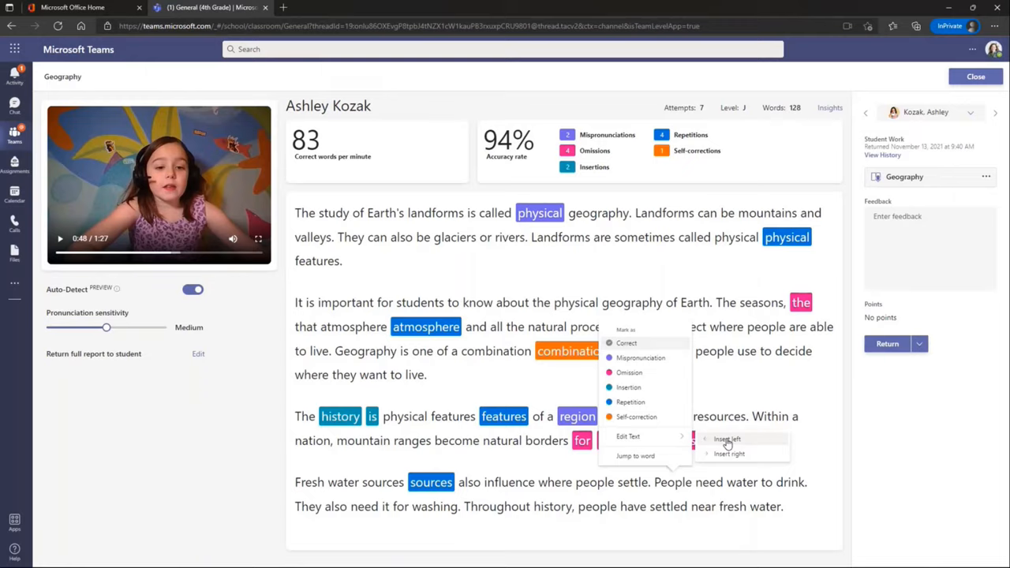
left_click(726, 439)
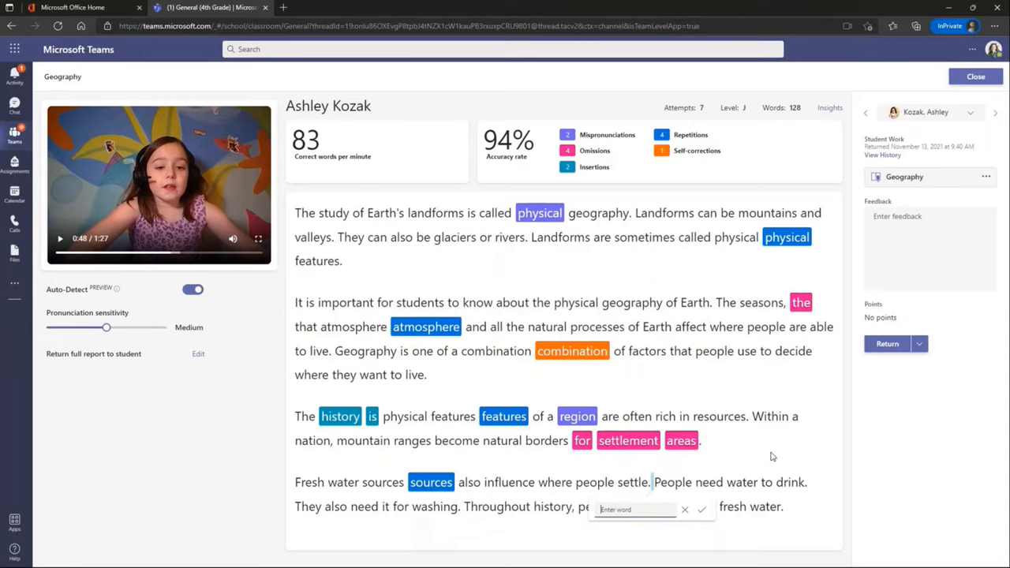
type("Pogo Sticks")
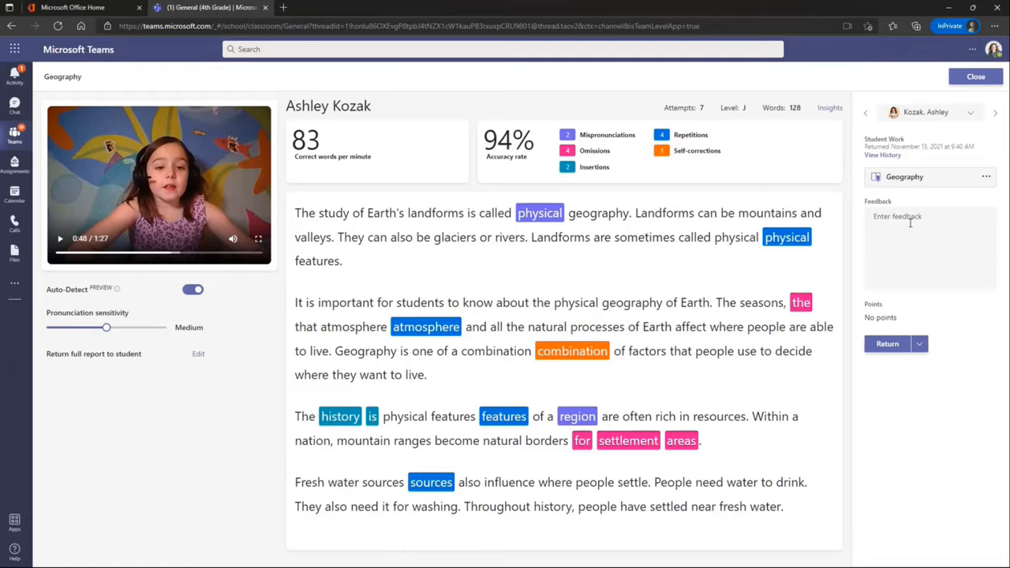
type("Great job!")
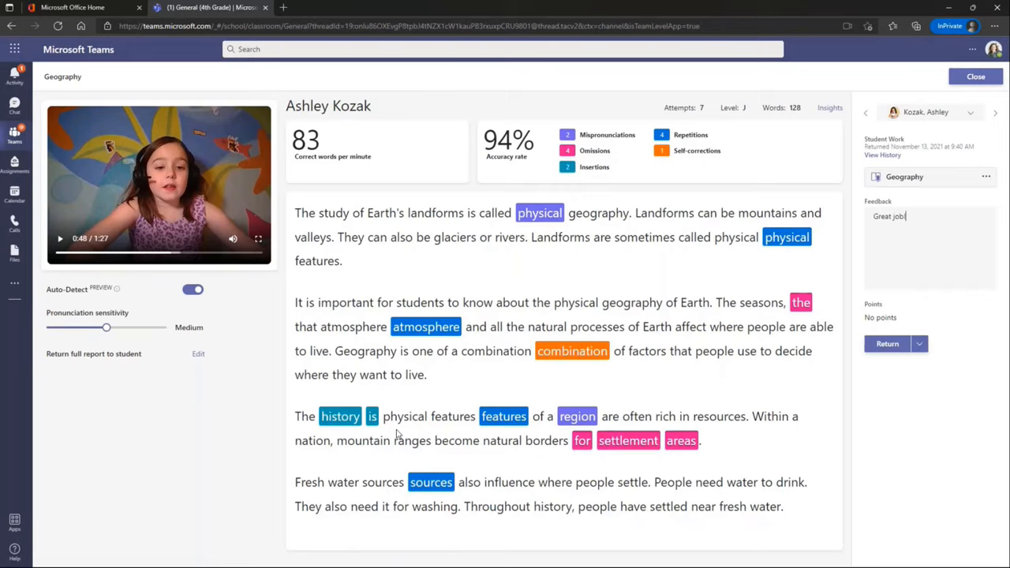
mouse_move(382, 383)
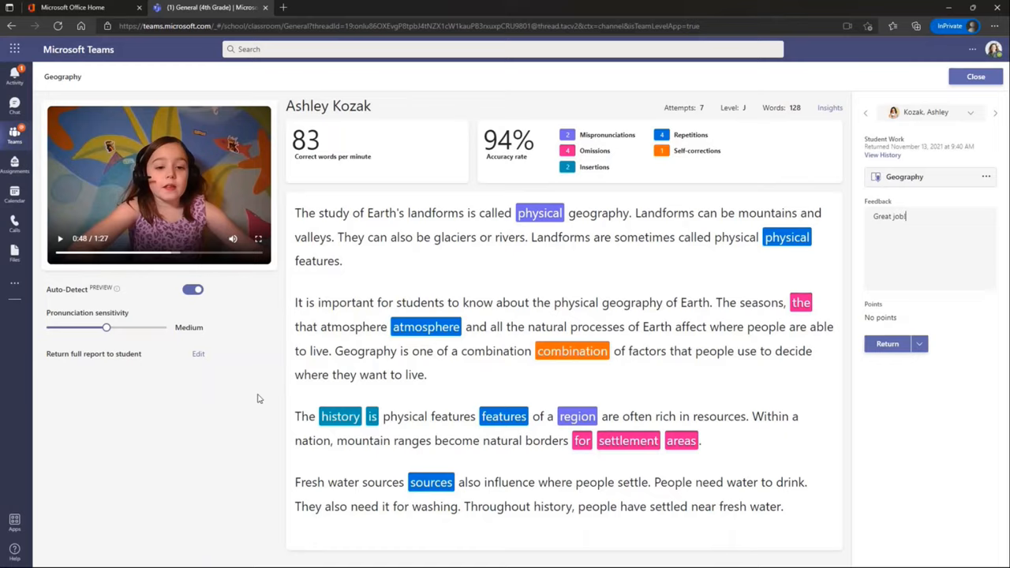
mouse_move(199, 369)
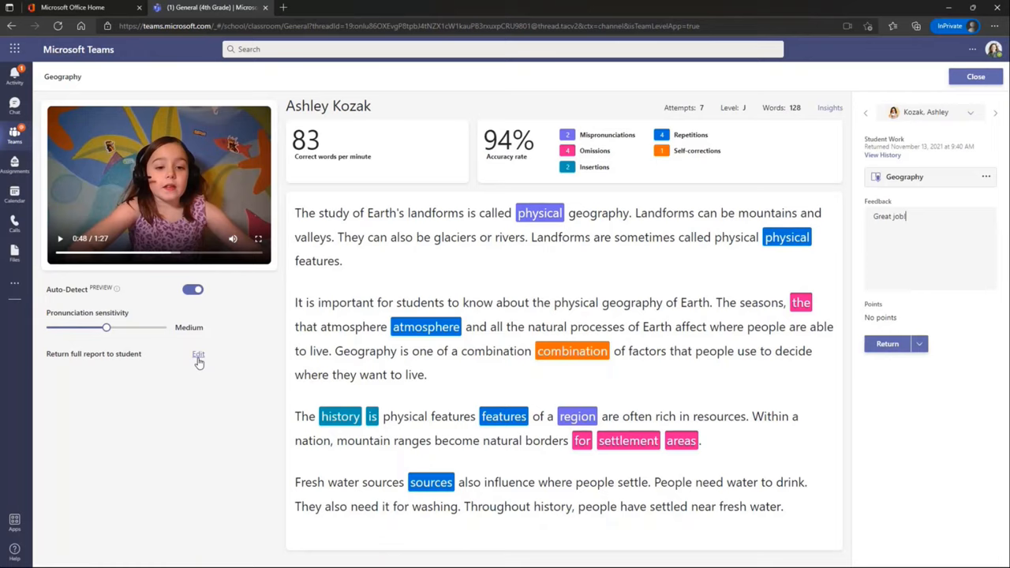
Set the student to receive the Full report, applied only this once.
left_click(199, 357)
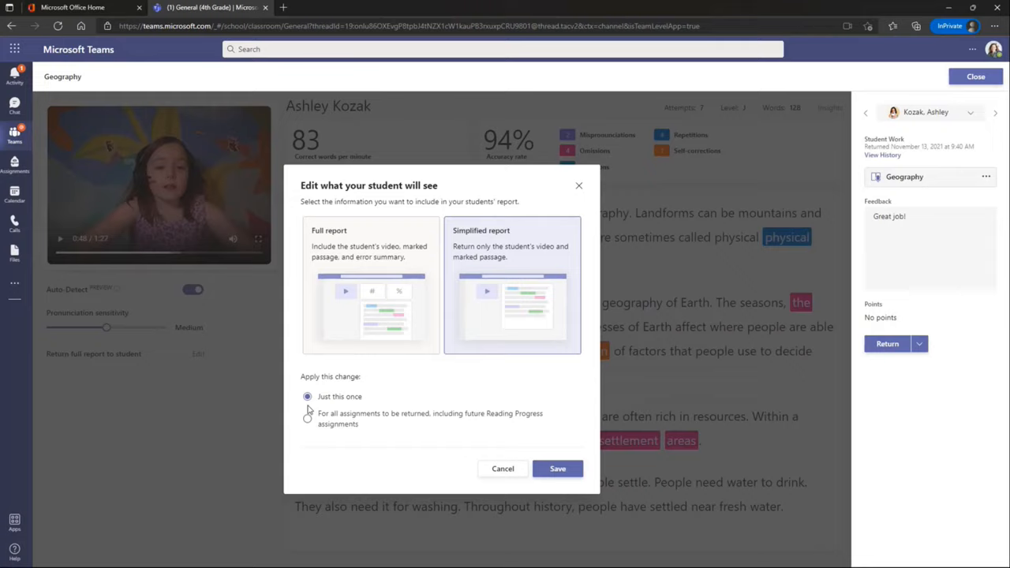
left_click(307, 418)
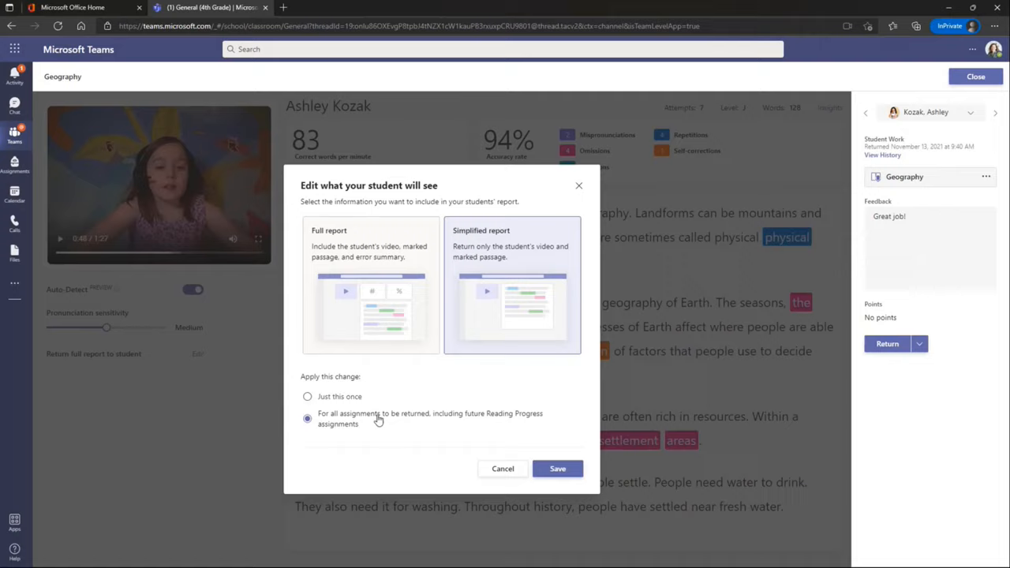
left_click(306, 396)
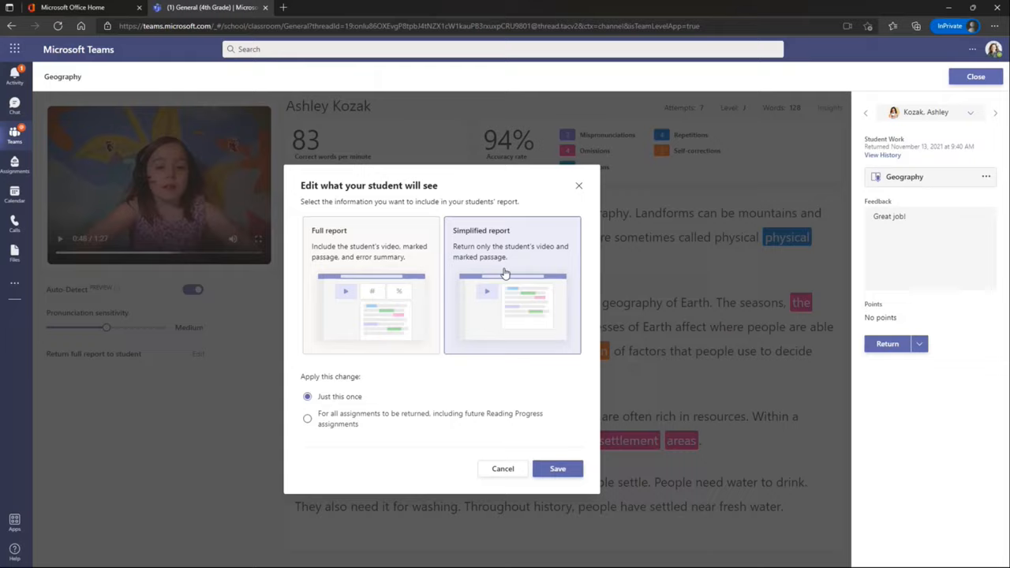
left_click(371, 308)
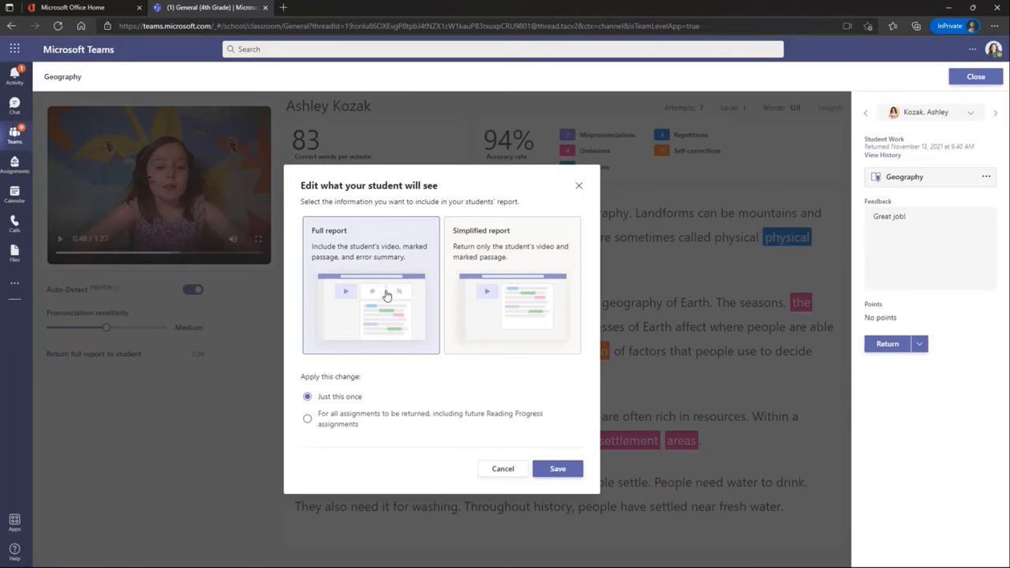
left_click(557, 467)
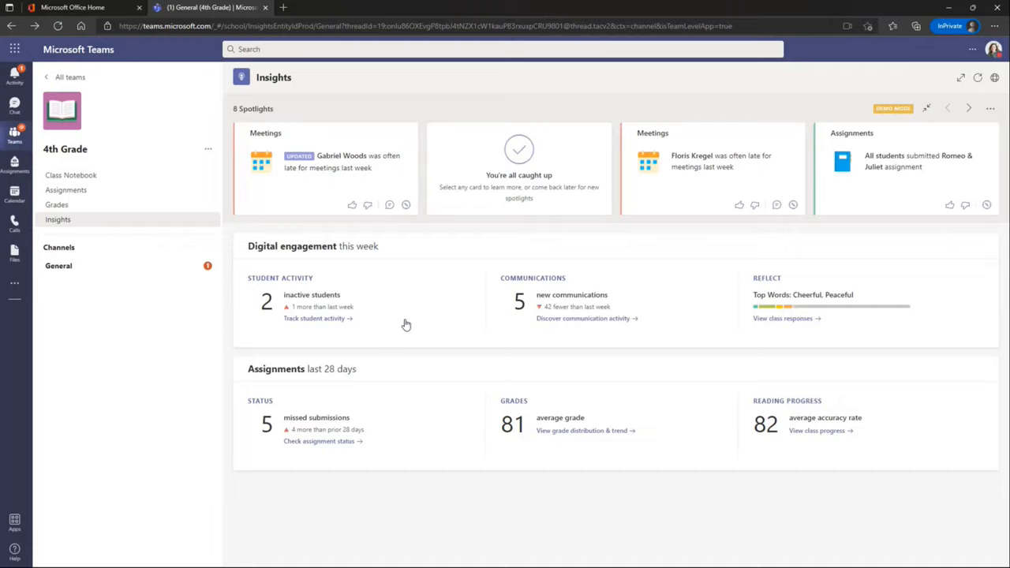
mouse_move(592, 407)
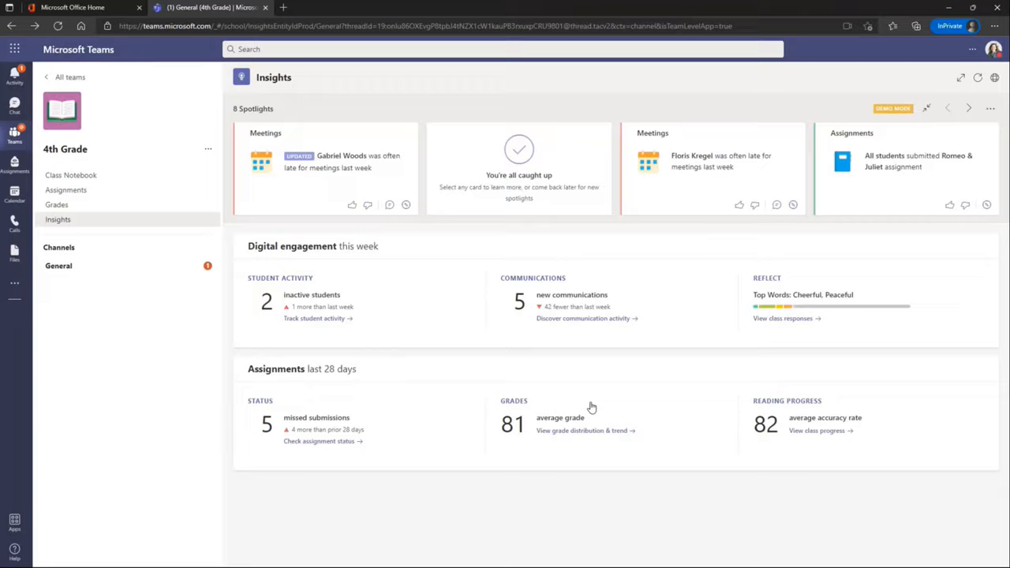
left_click(817, 429)
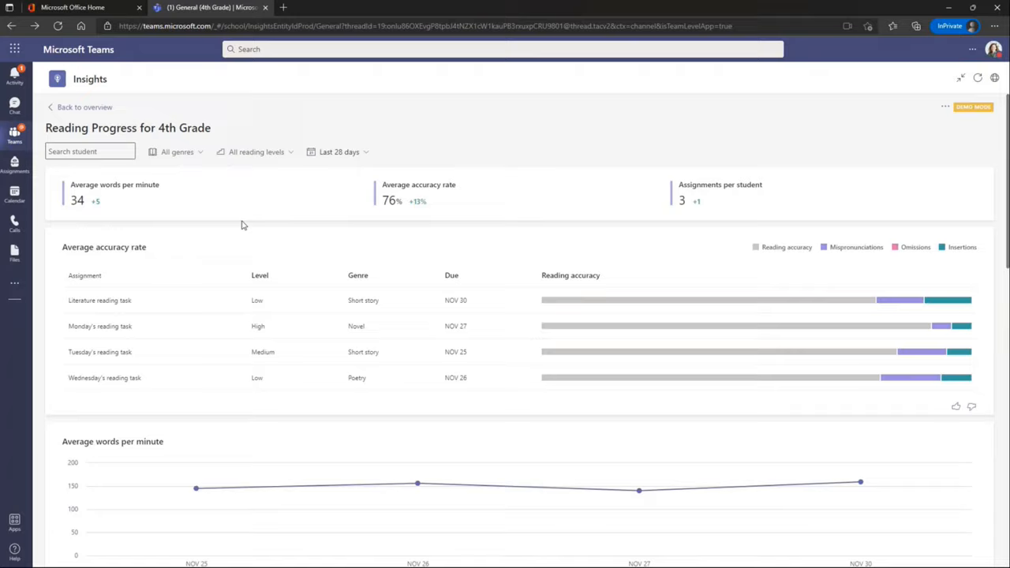
mouse_move(843, 265)
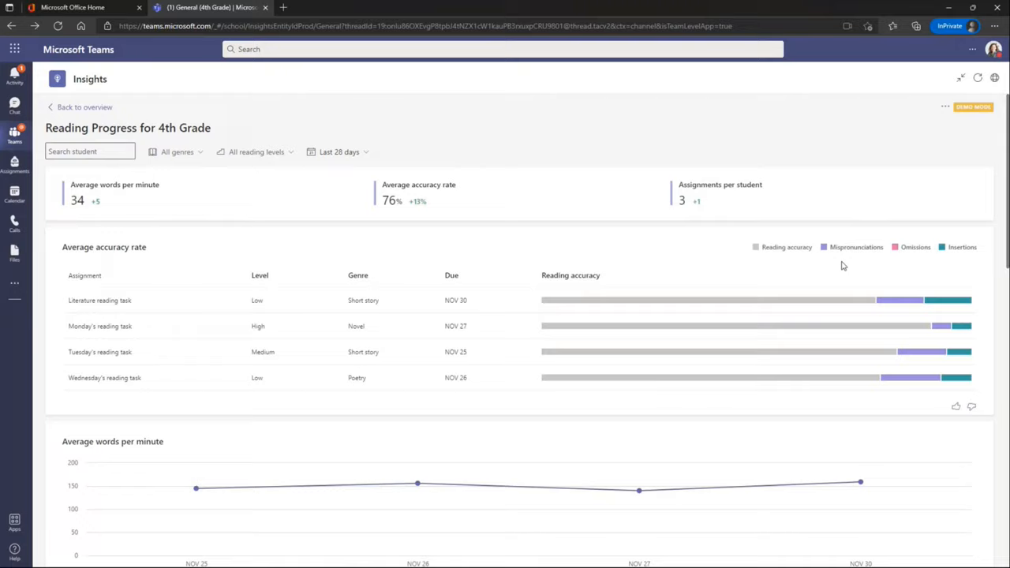
scroll("down", 3)
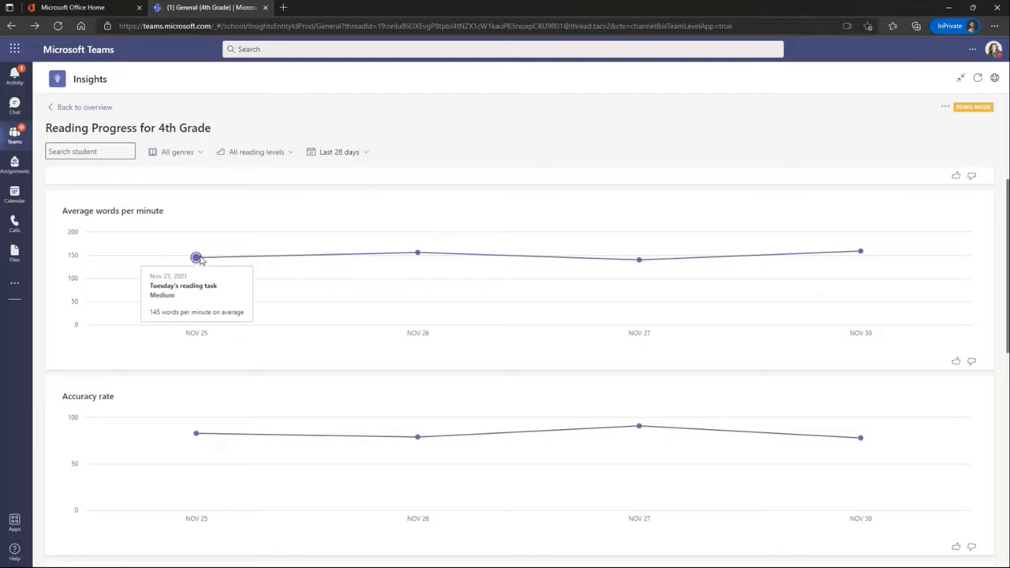
mouse_move(861, 253)
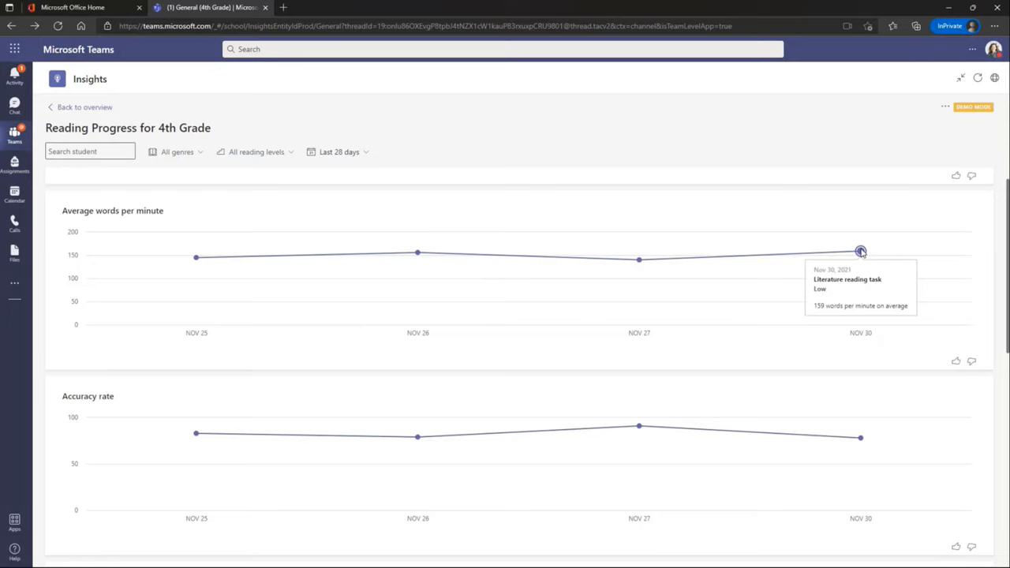
scroll("down", 3)
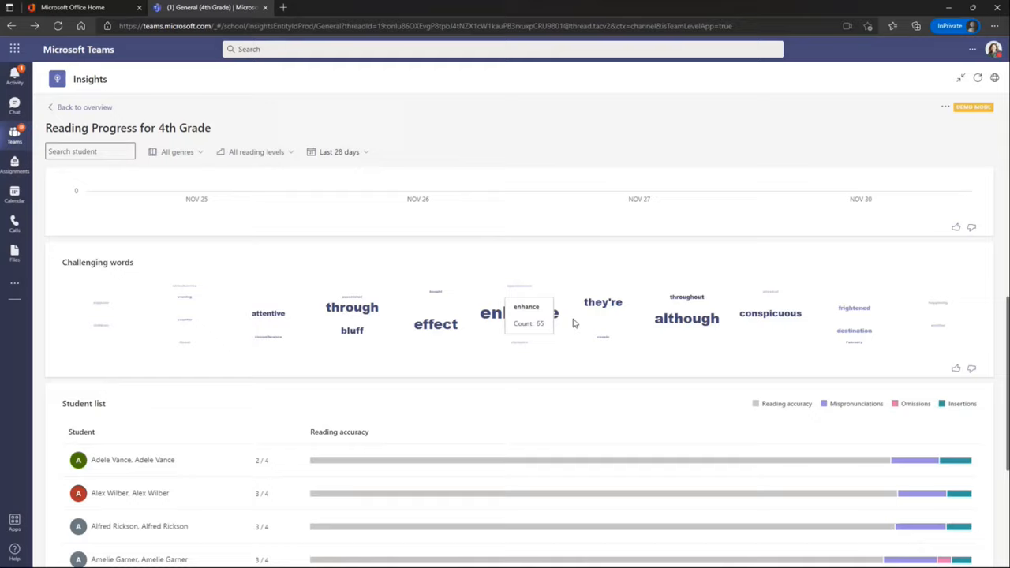
mouse_move(310, 244)
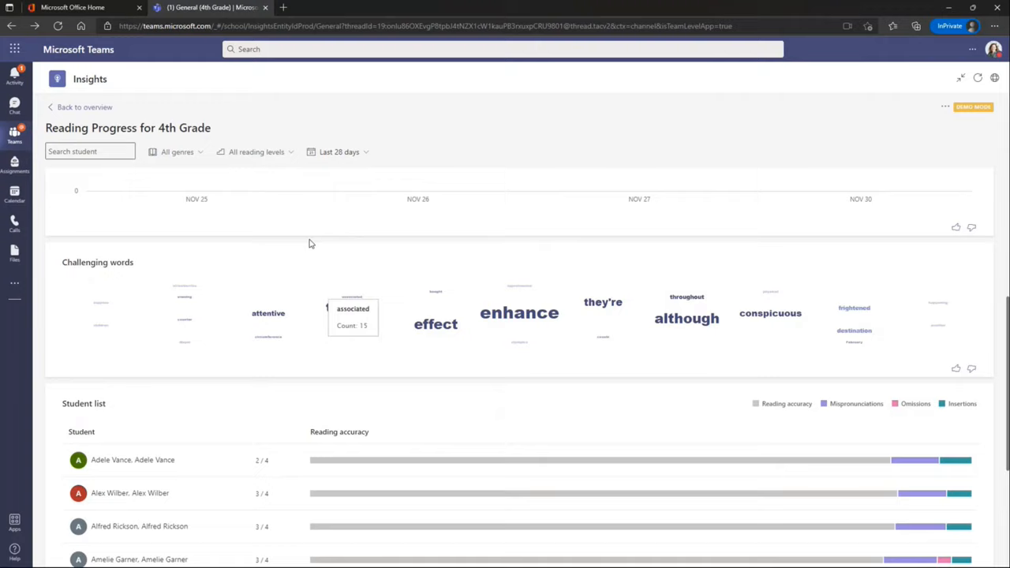
scroll("down", 3)
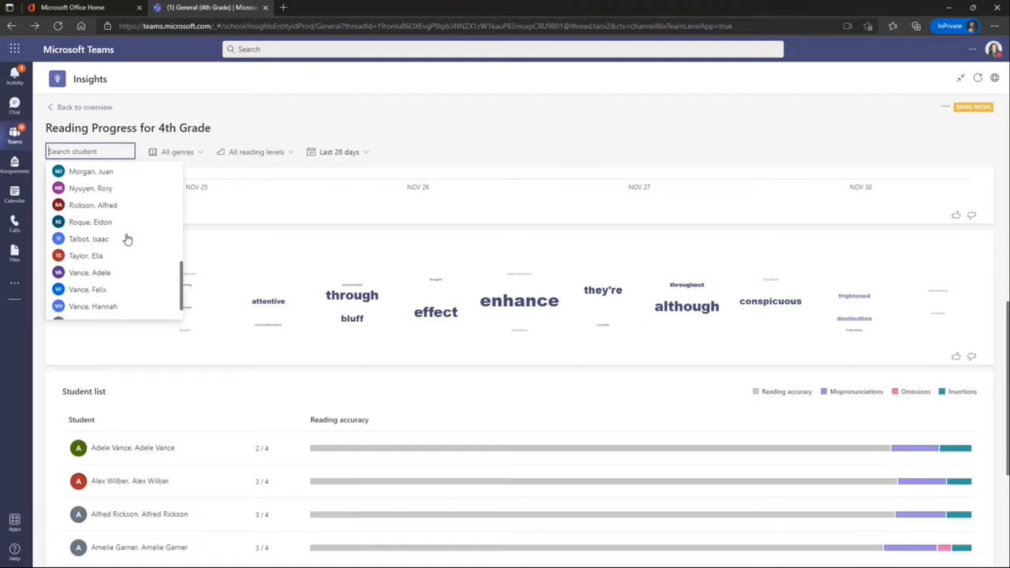
Filter Reading Progress insights to Alex Wilber and compare his words per minute with the class.
left_click(129, 479)
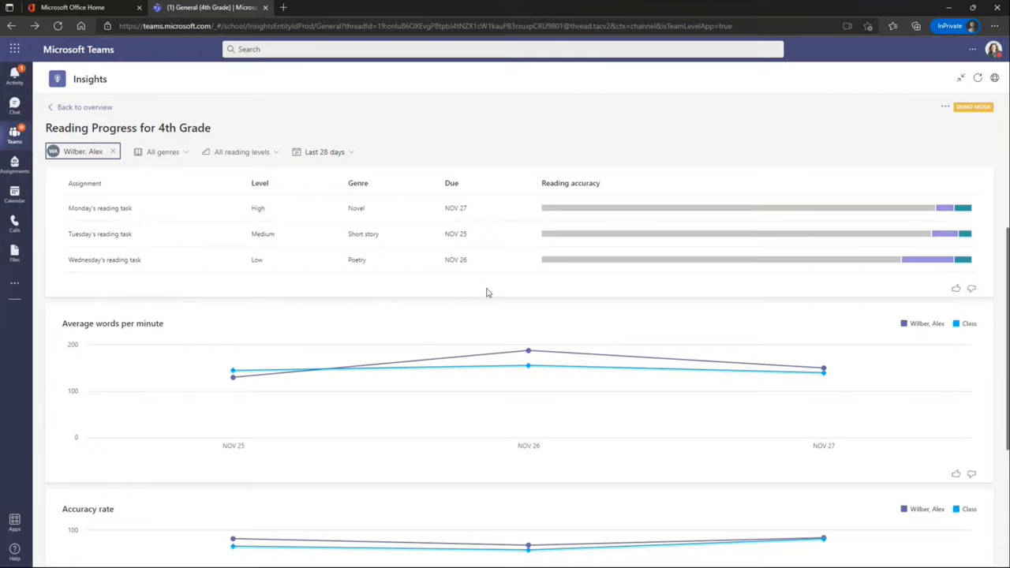
scroll("down", 3)
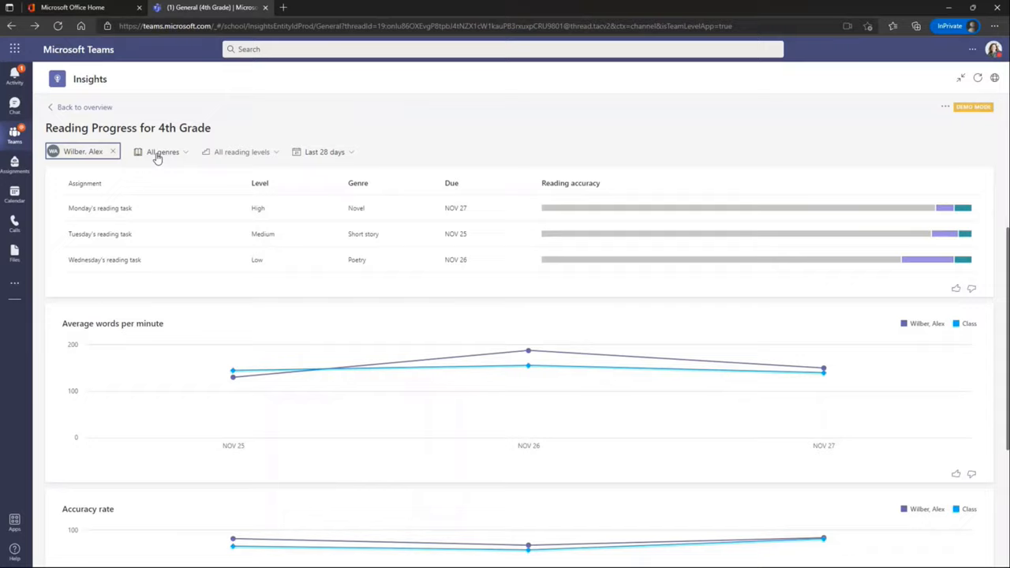
left_click(325, 151)
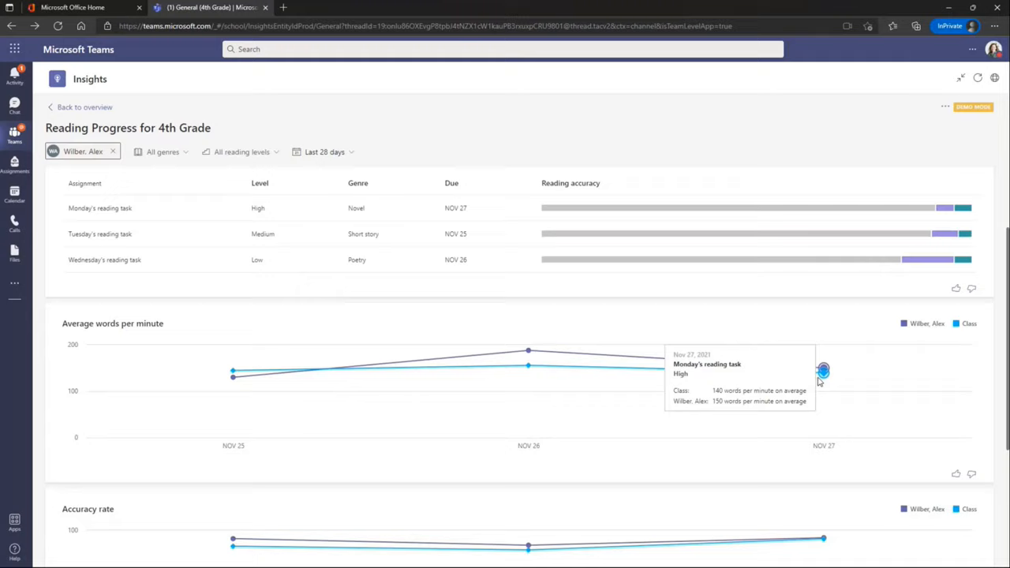
mouse_move(199, 415)
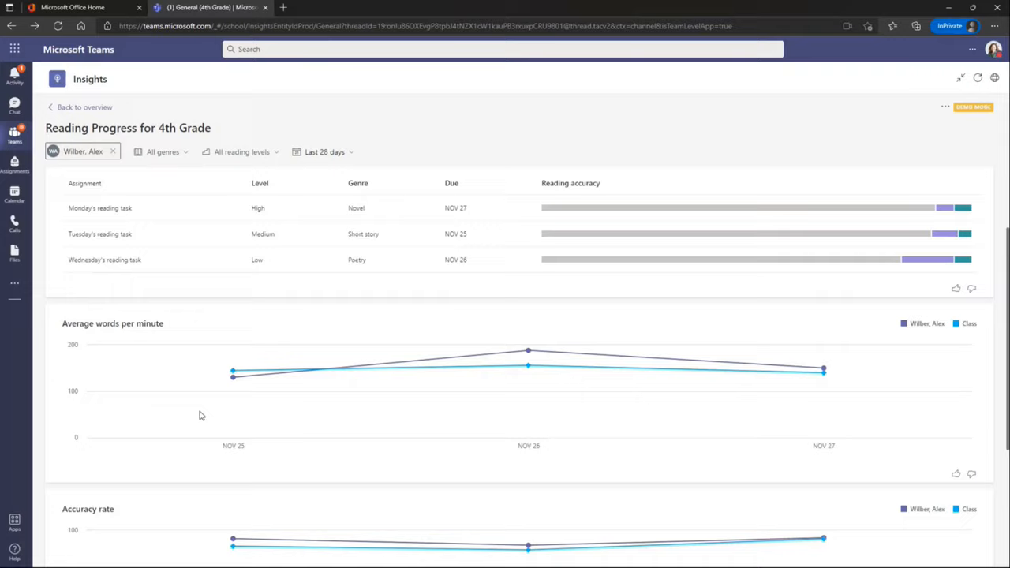
mouse_move(151, 439)
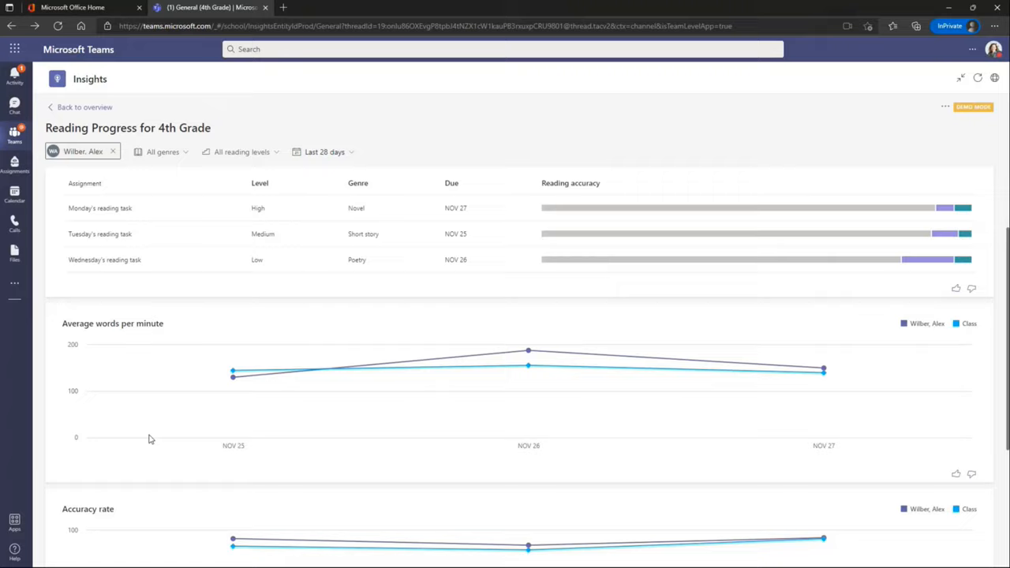
Show the report's more options with Export to Excel and Help.
left_click(946, 107)
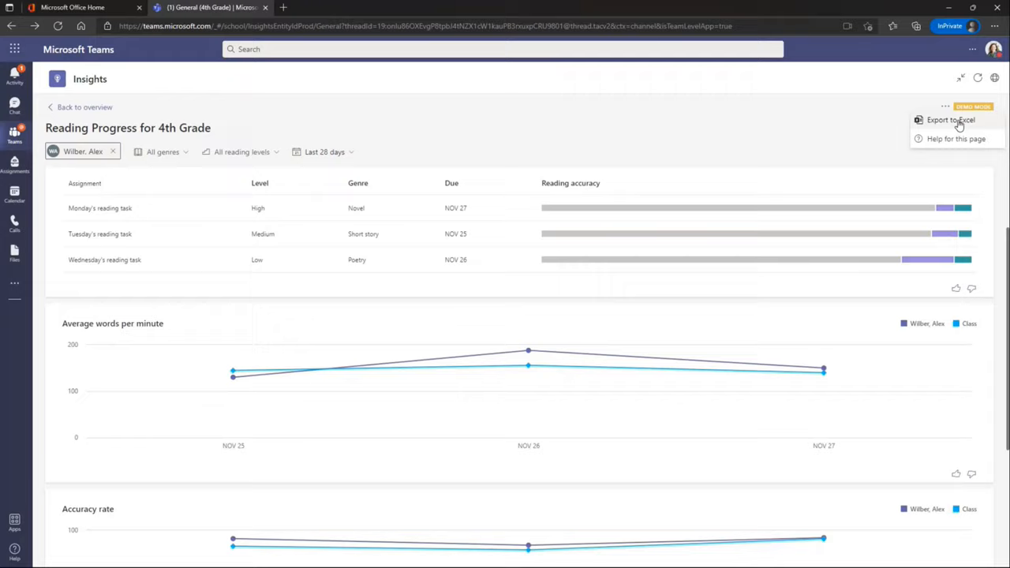
mouse_move(15, 414)
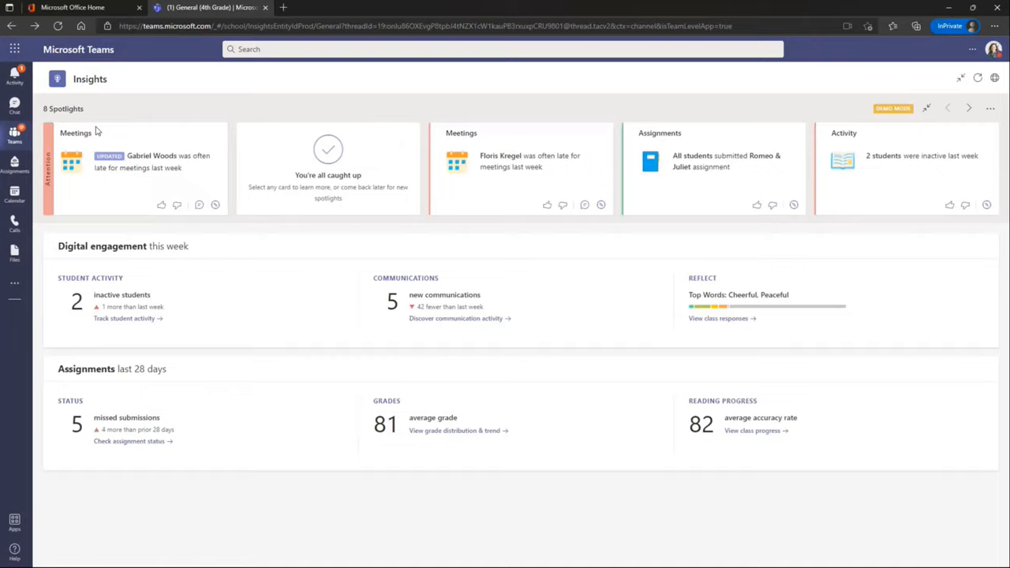
left_click(14, 139)
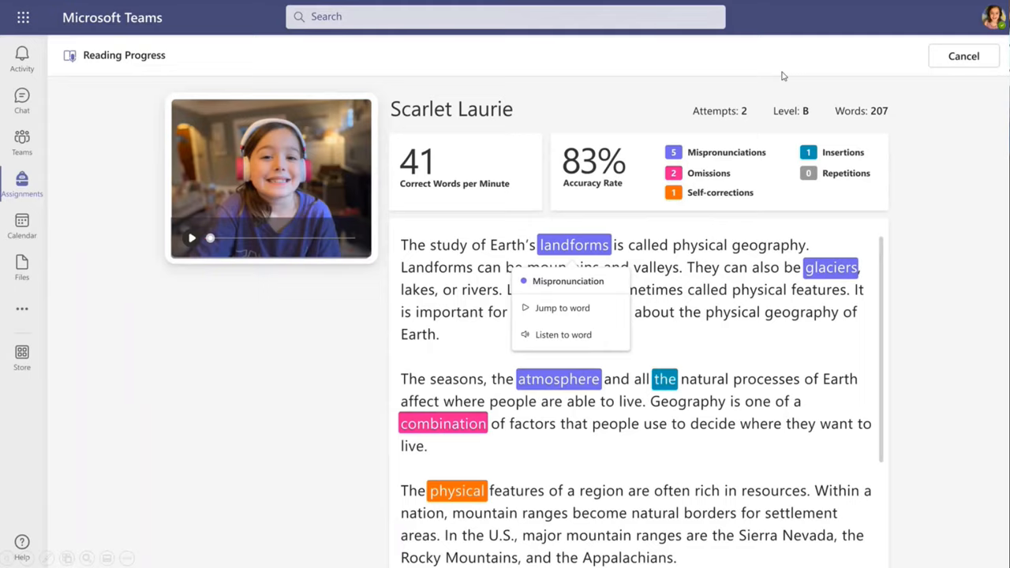
mouse_move(571, 252)
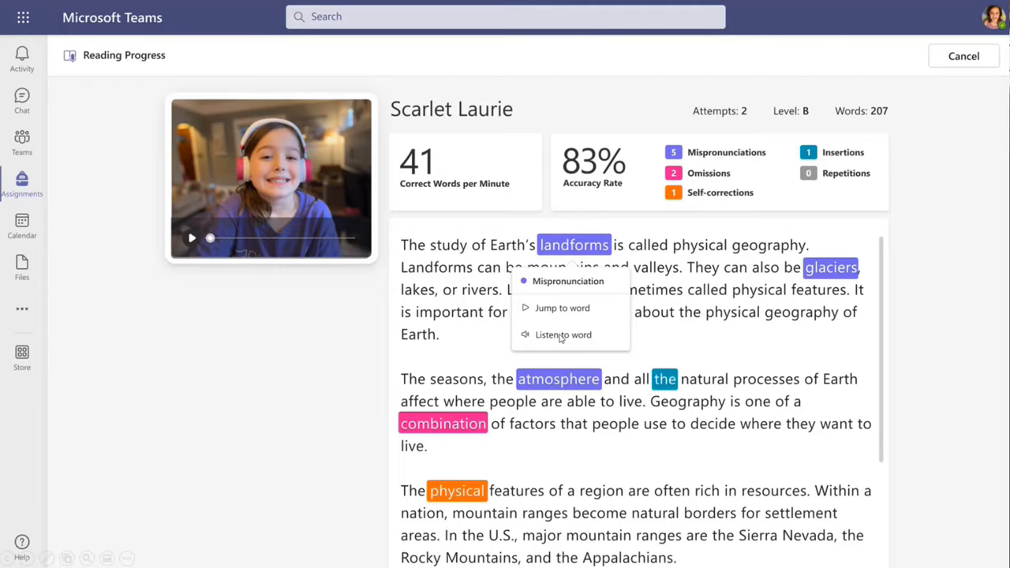
mouse_move(562, 340)
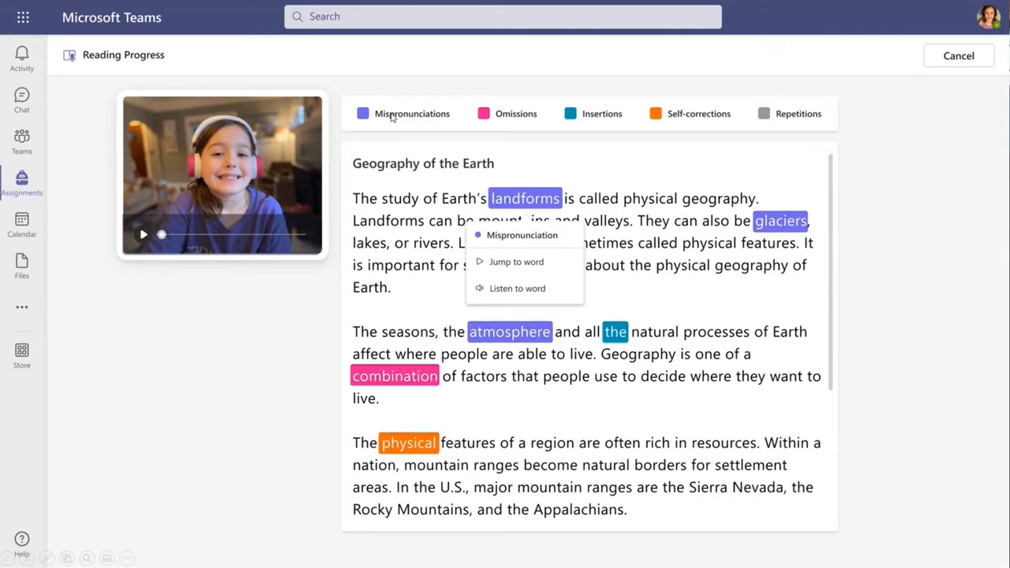
mouse_move(584, 243)
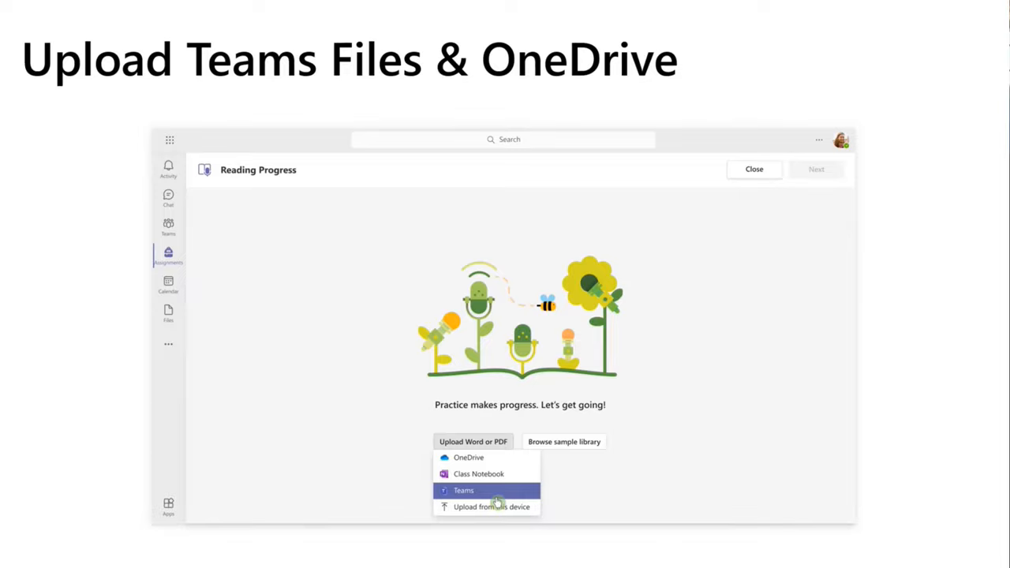
mouse_move(493, 476)
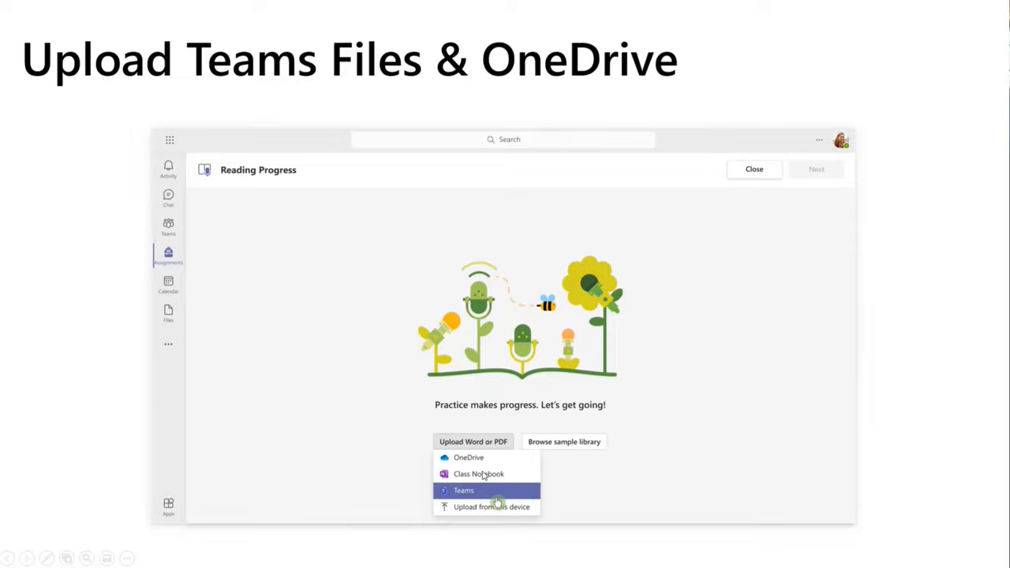
Advance the Upload Teams Files & OneDrive slide to reveal the Teams picker listing classes and staff teams.
left_click(464, 489)
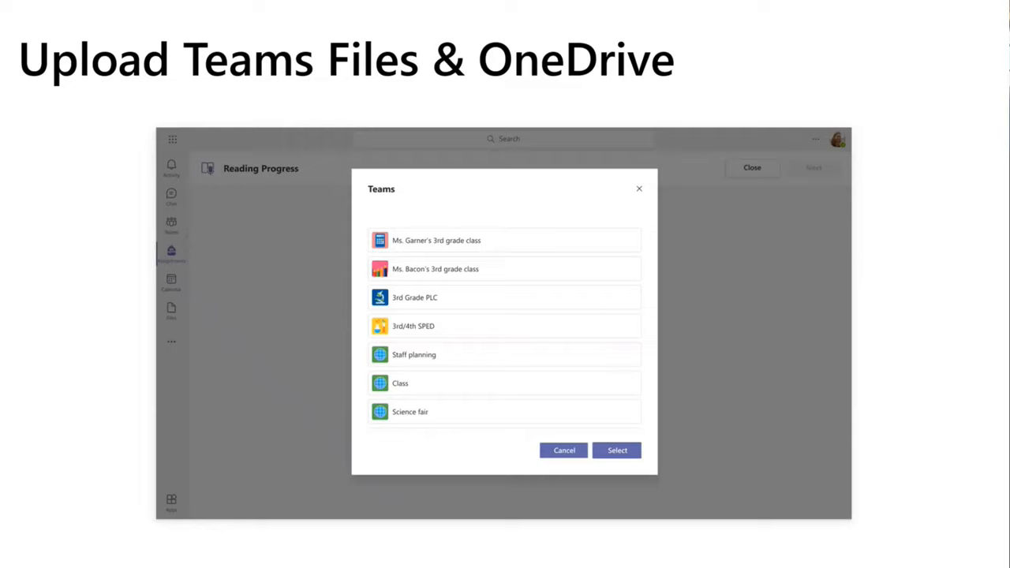